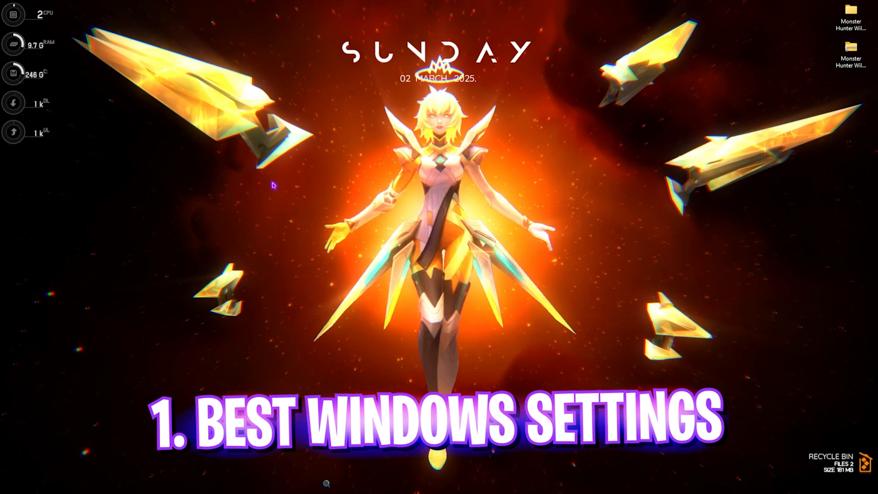
- Open Windows Settings at the System > Display > Graphics page
click(591, 483)
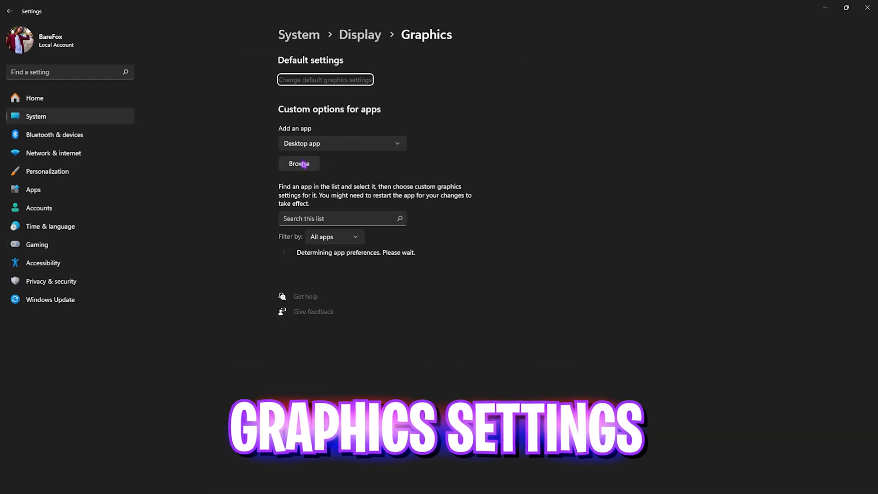
- Add MonsterHunterWilds.exe to the per-app graphics list with a High performance preference
click(298, 164)
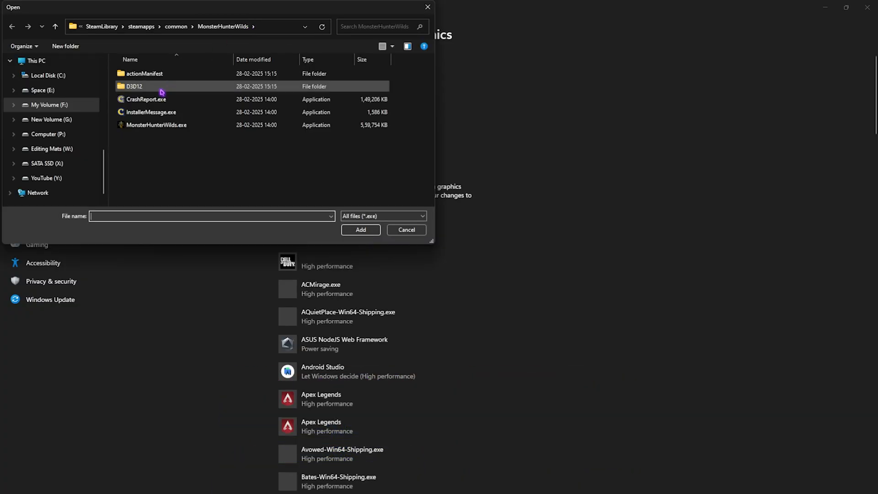
click(157, 124)
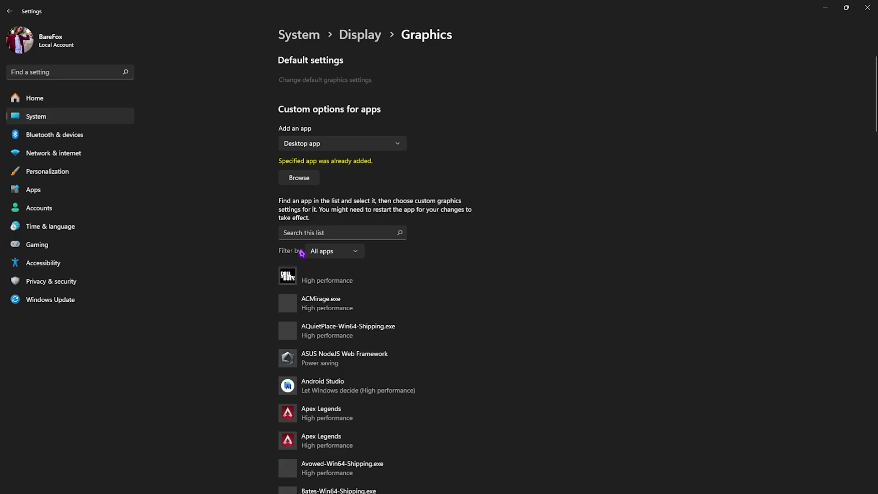
scroll(down, 3)
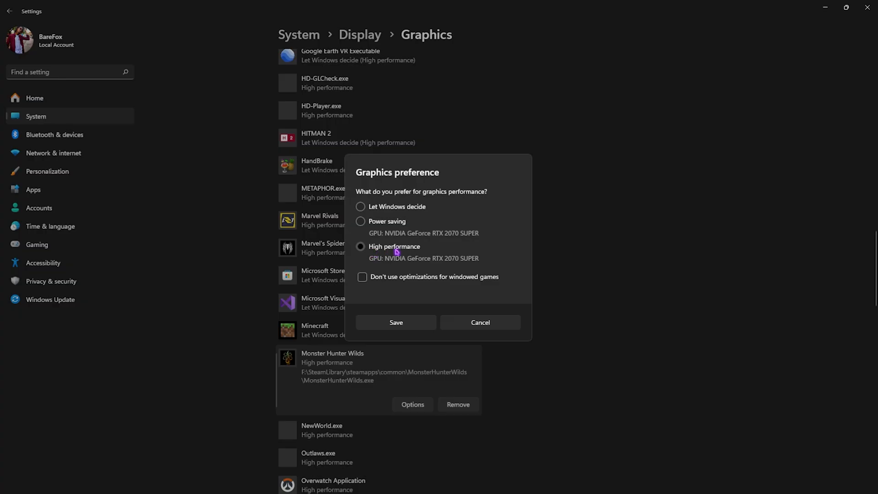
click(396, 322)
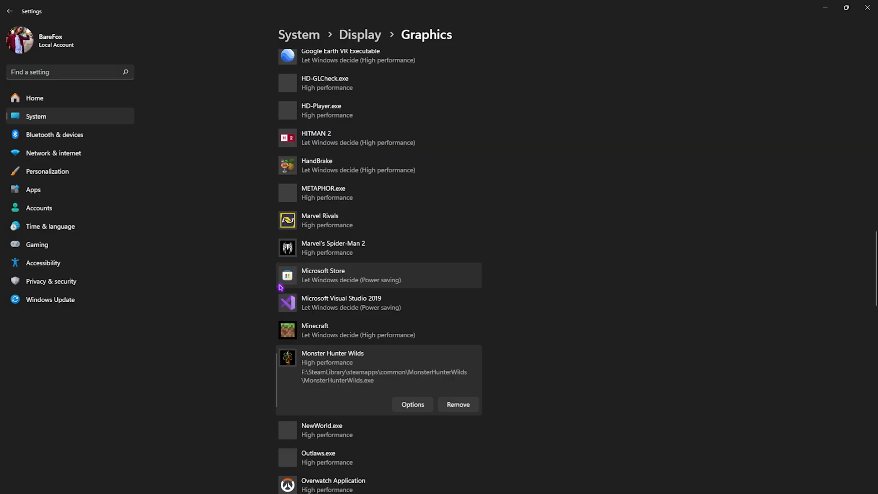
- Check Windows Update, confirm the system is up to date, and close Settings
click(50, 299)
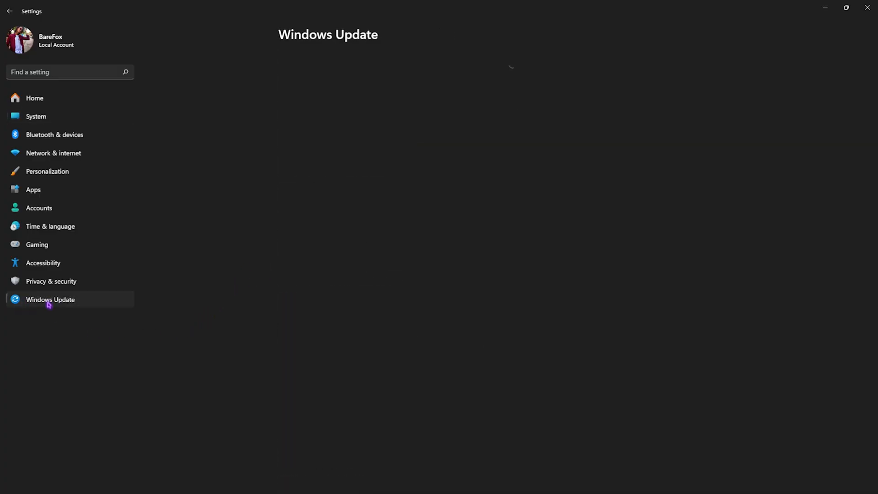
click(49, 299)
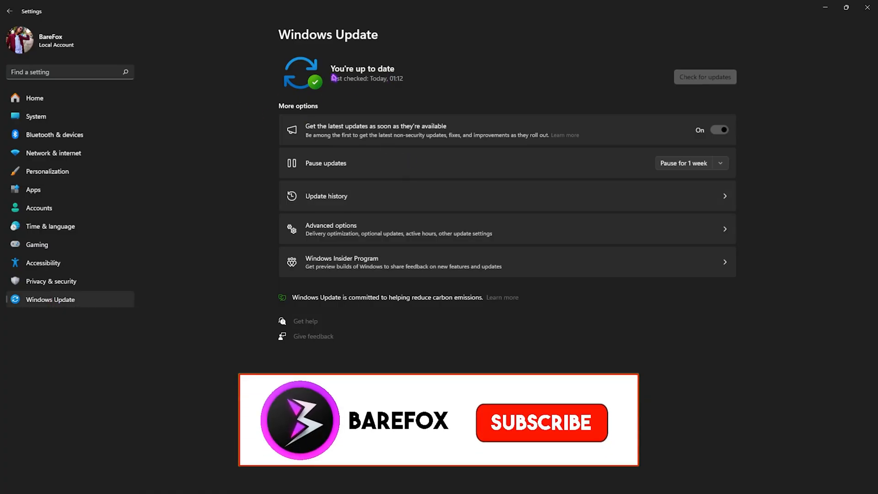
click(542, 423)
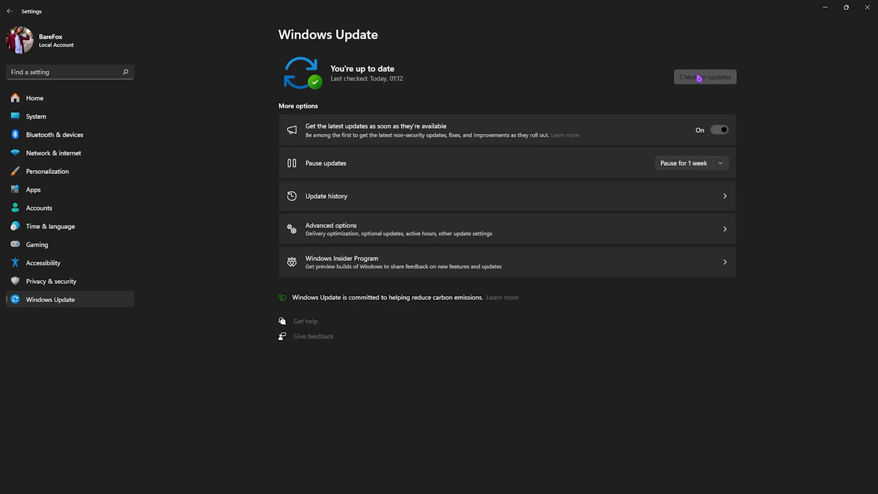
mouse_move(481, 72)
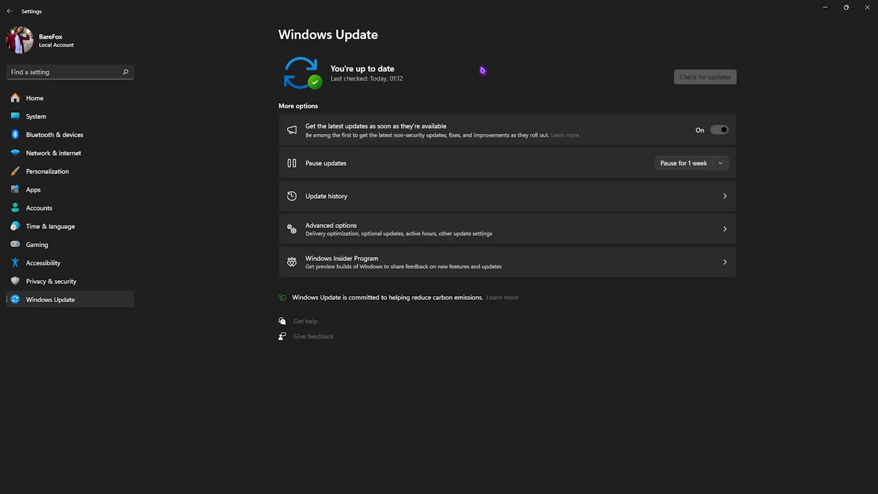
click(865, 7)
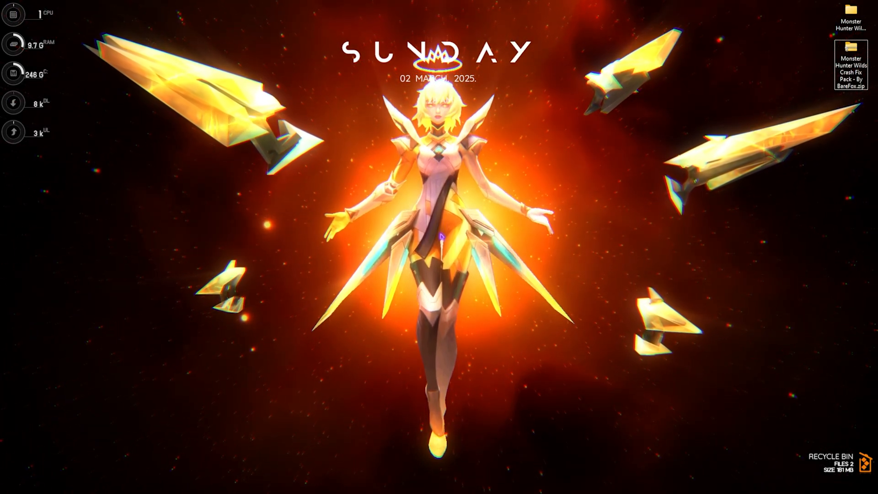
- Launch the NVIDIA App and confirm the GeForce Game Ready Driver is installed and up to date
click(296, 484)
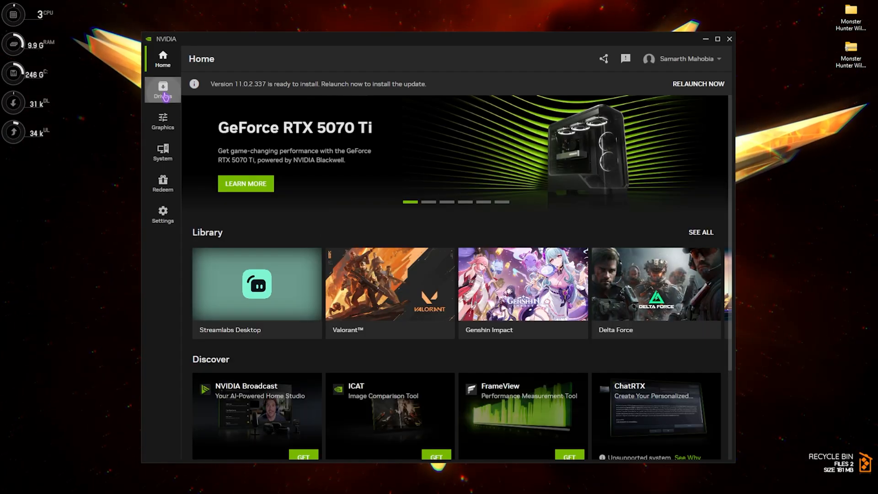
click(162, 90)
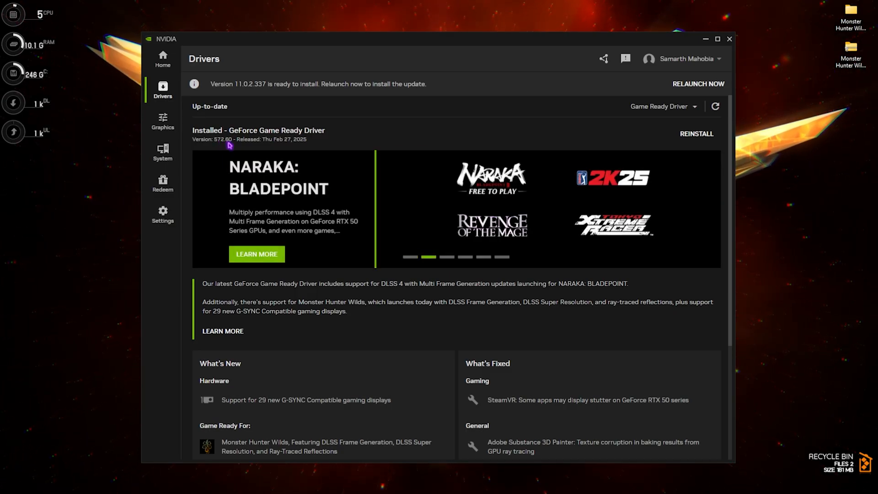
scroll(down, 3)
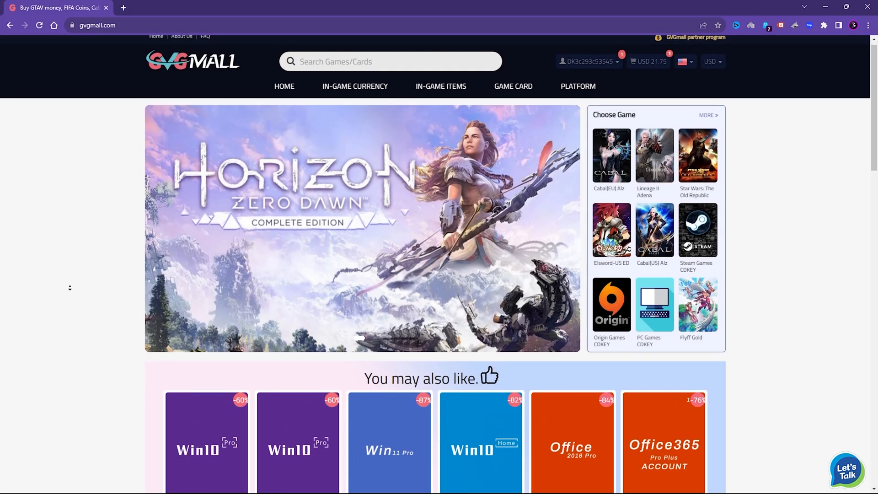
- Browse the GVGMall home page and reach the MS Win 11 Pro OEM KEY GLOBAL product at USD 32.23
scroll(down, 3)
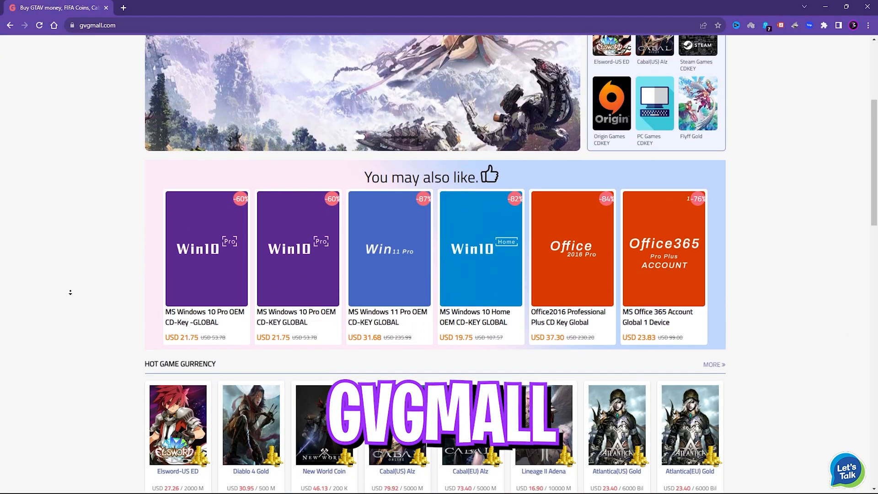
scroll(down, 3)
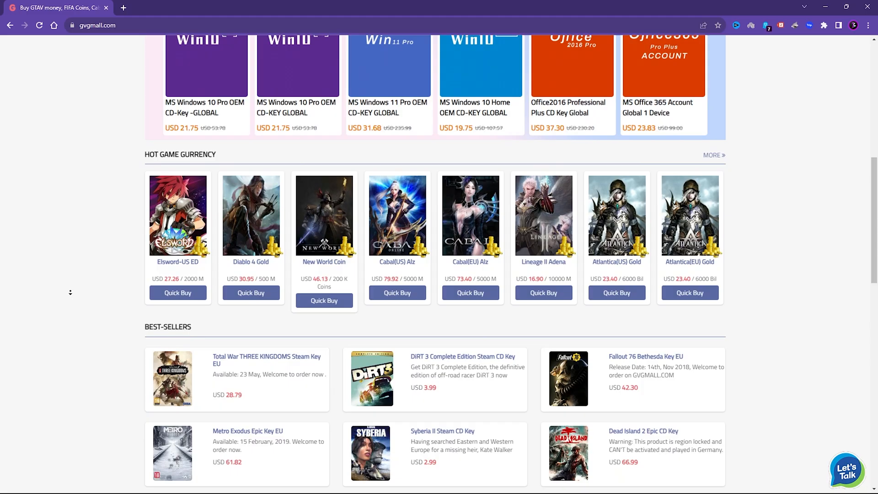
scroll(up, 3)
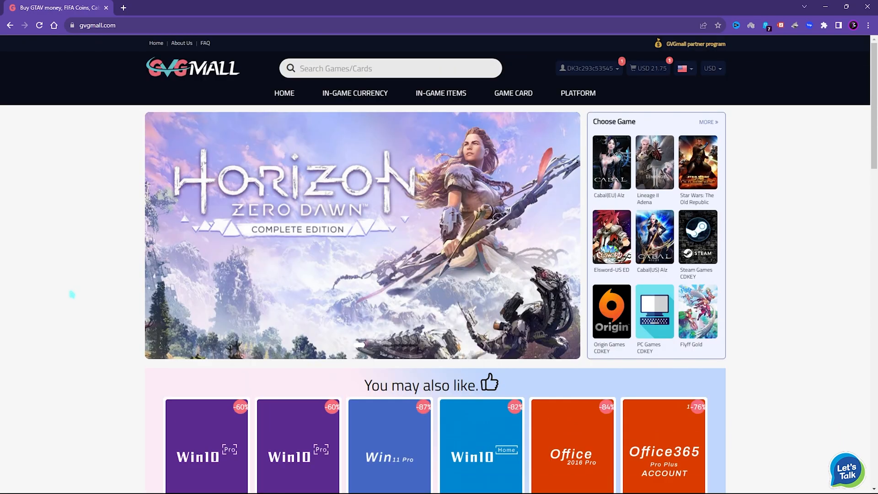
mouse_move(513, 93)
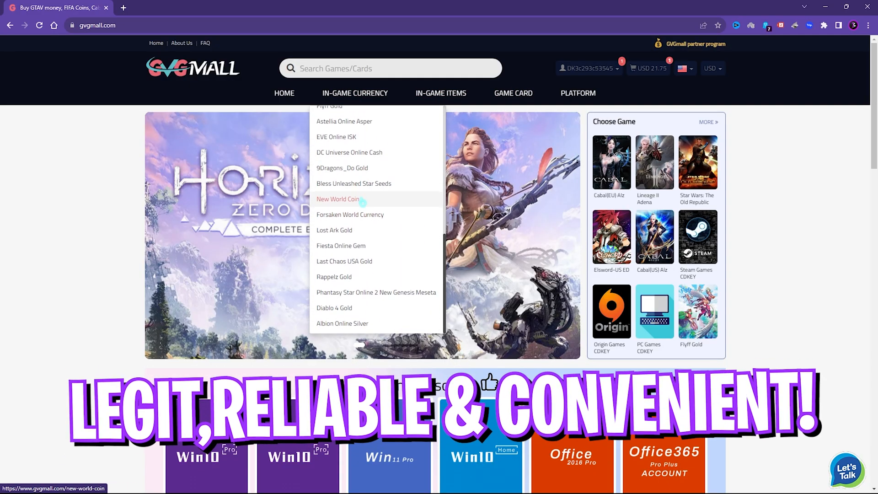
mouse_move(577, 93)
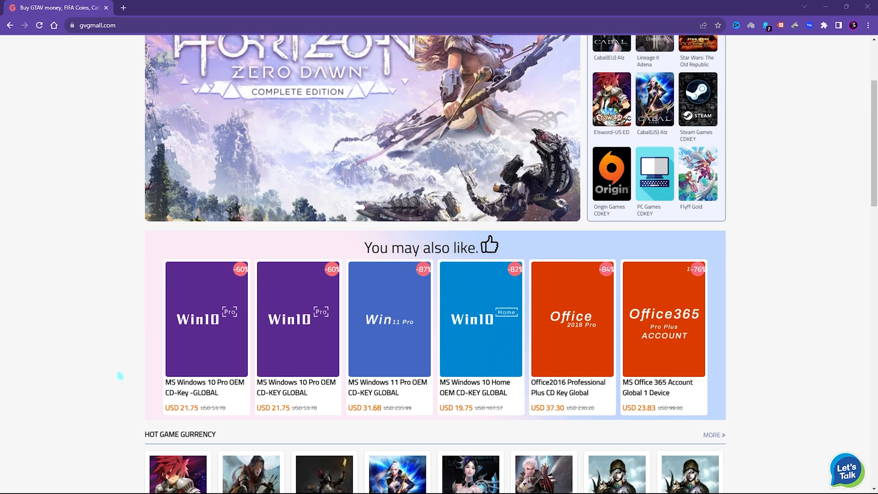
scroll(down, 3)
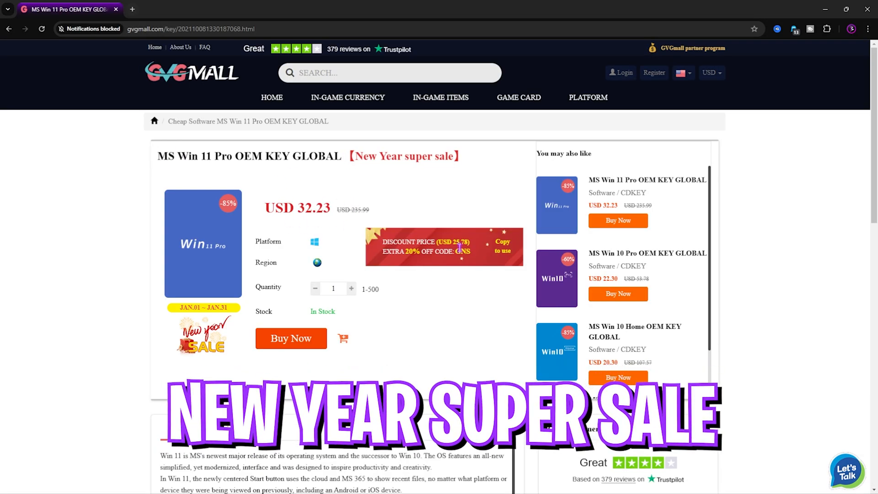
- Add the Windows 10 Pro key to cart and apply promo code FOX25, cutting the total to USD 16.31
scroll(down, 3)
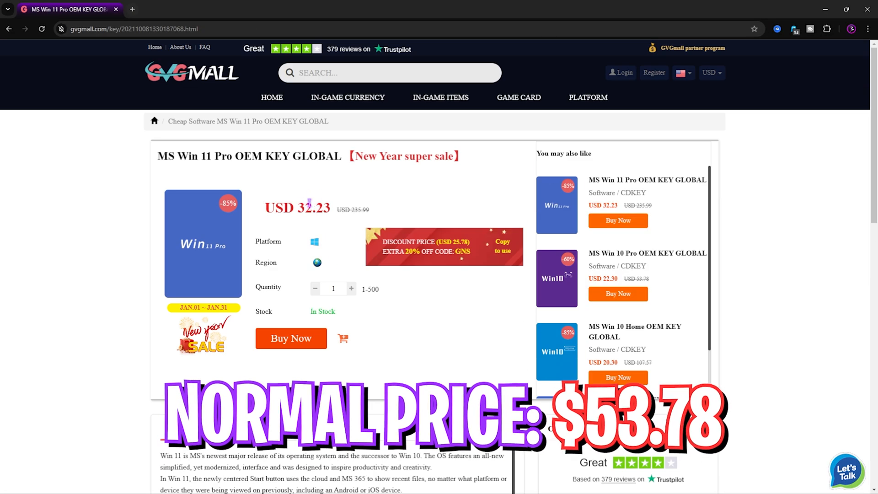
click(290, 338)
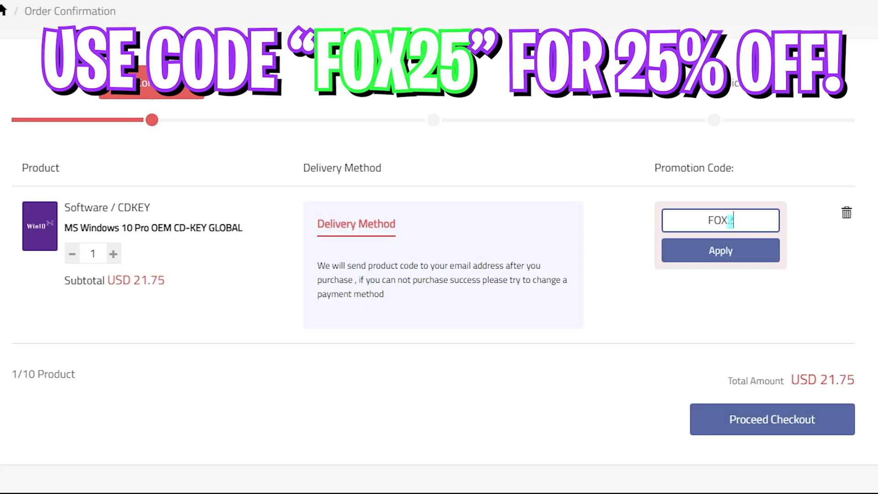
click(720, 251)
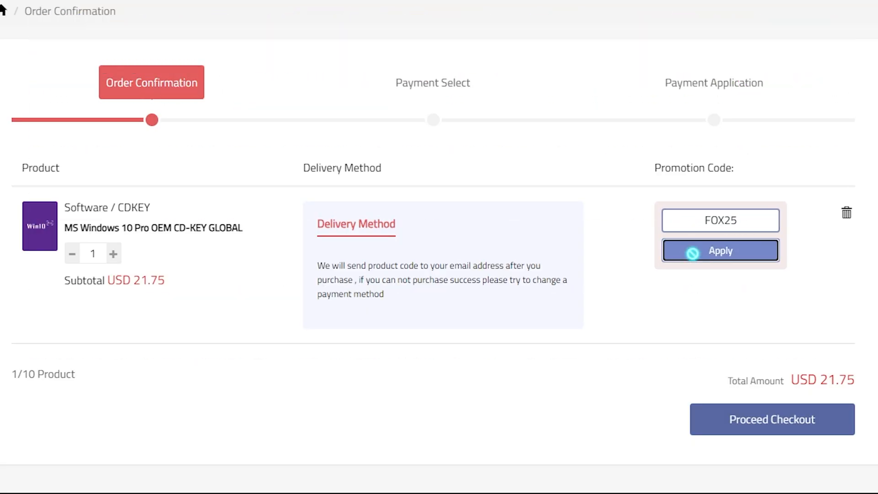
click(721, 250)
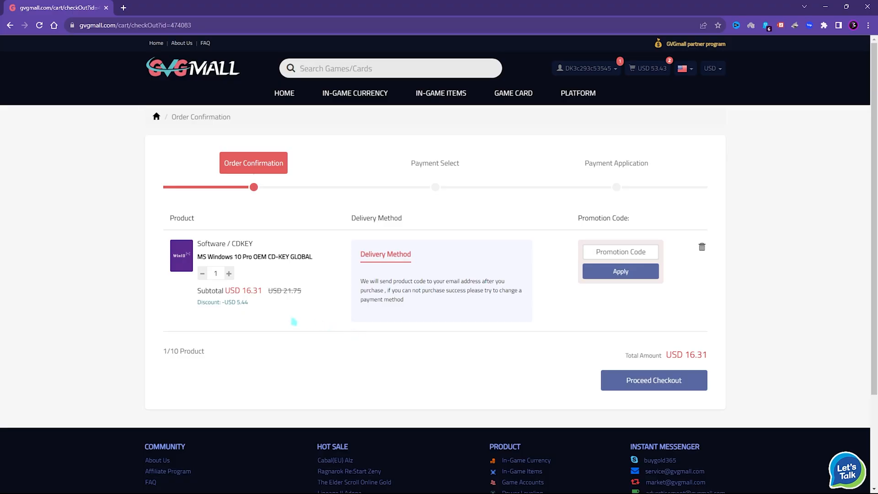
- Enter the purchased product key in Windows activation and submit it
click(652, 380)
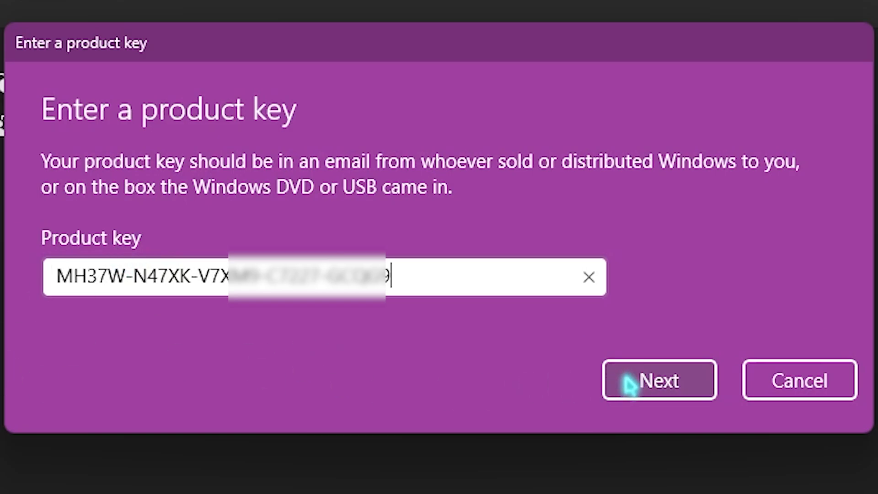
click(656, 379)
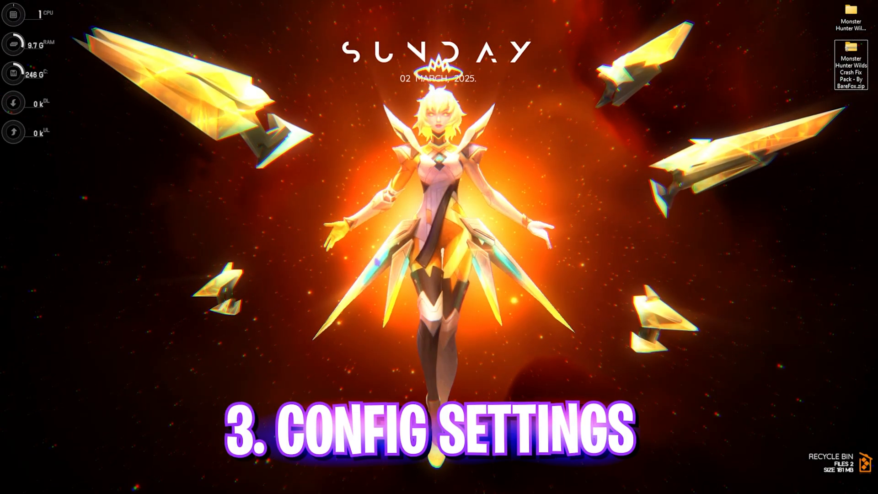
- Open config.ini from the MonsterHunterWilds game folder for editing in Notepad
click(296, 483)
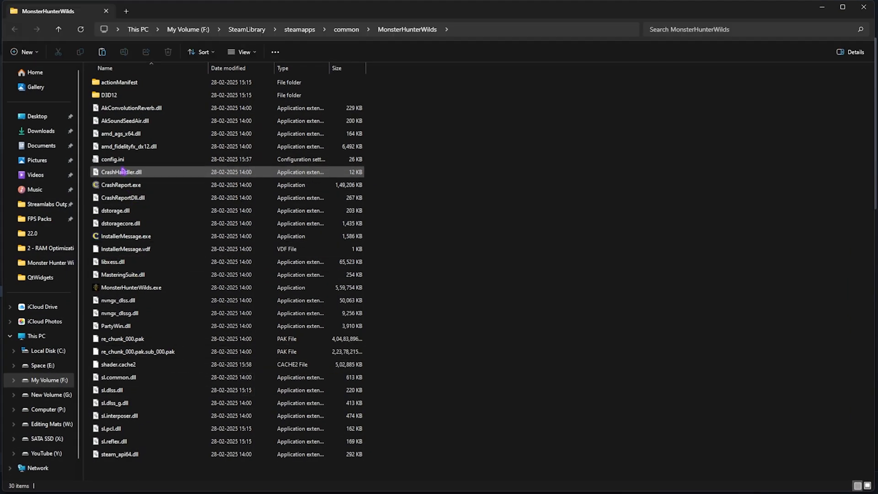
click(113, 159)
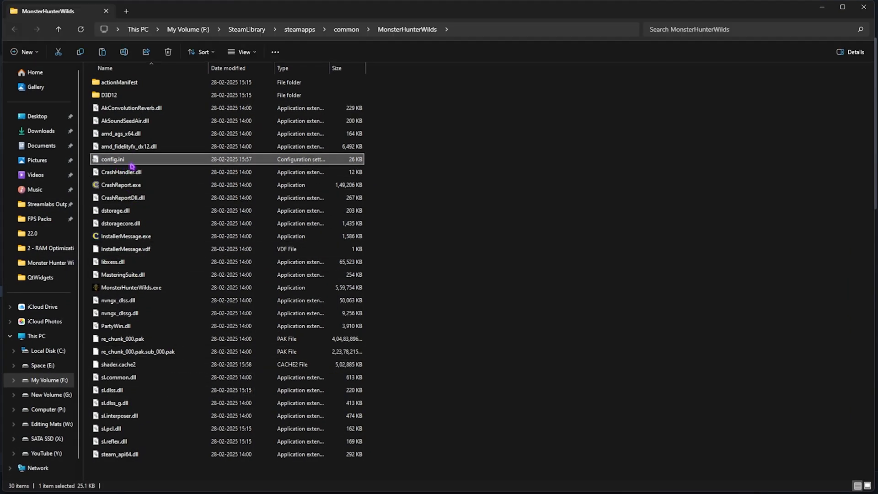
mouse_move(157, 160)
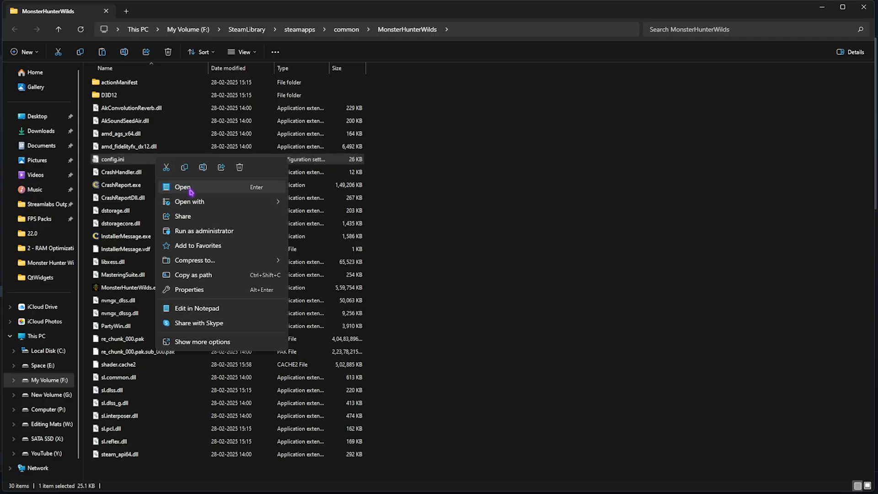
click(182, 187)
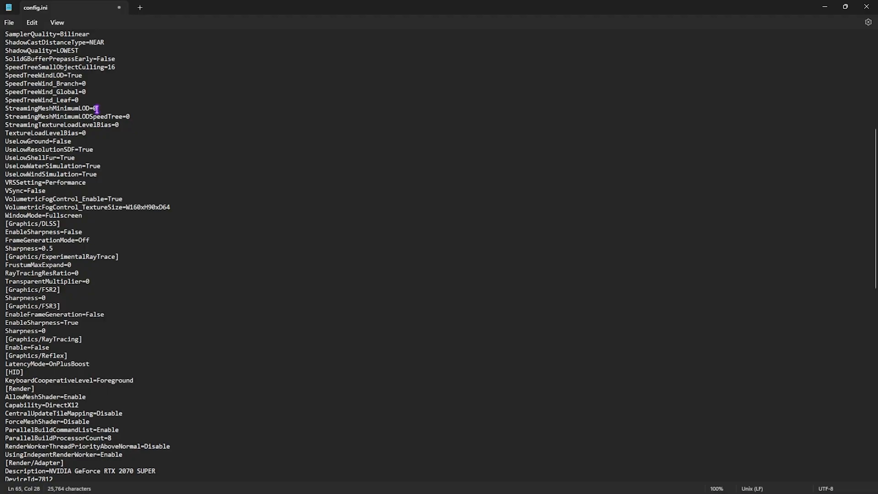
- Review SamplerQuality, FrameGenerationMode Off, EnableFrameGeneration False and Capability DirectX12 in config.ini
double_click(18, 33)
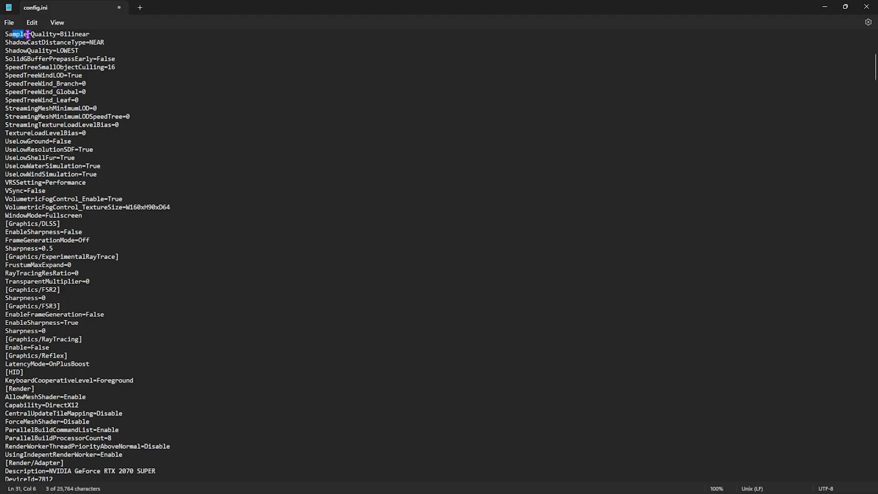
click(96, 33)
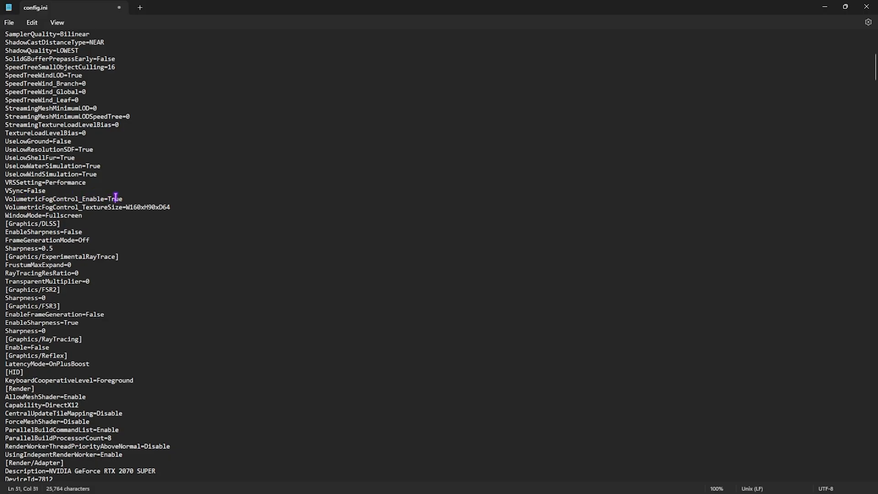
double_click(37, 190)
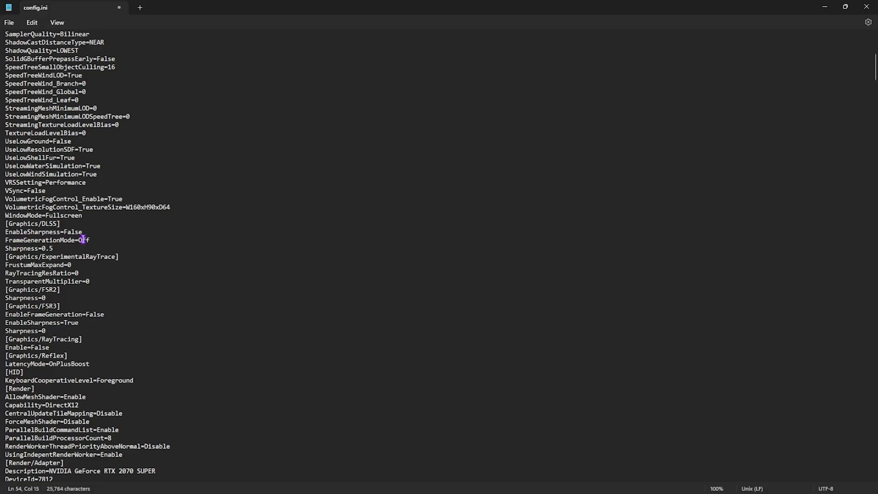
double_click(84, 239)
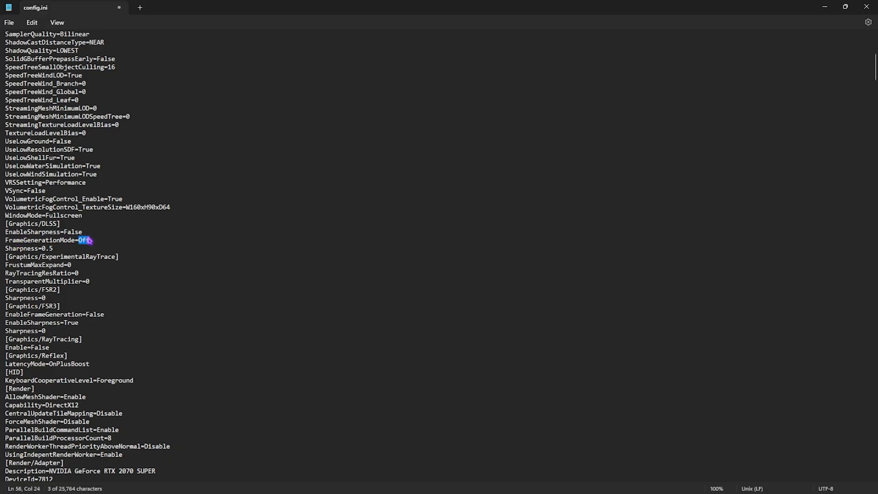
double_click(44, 315)
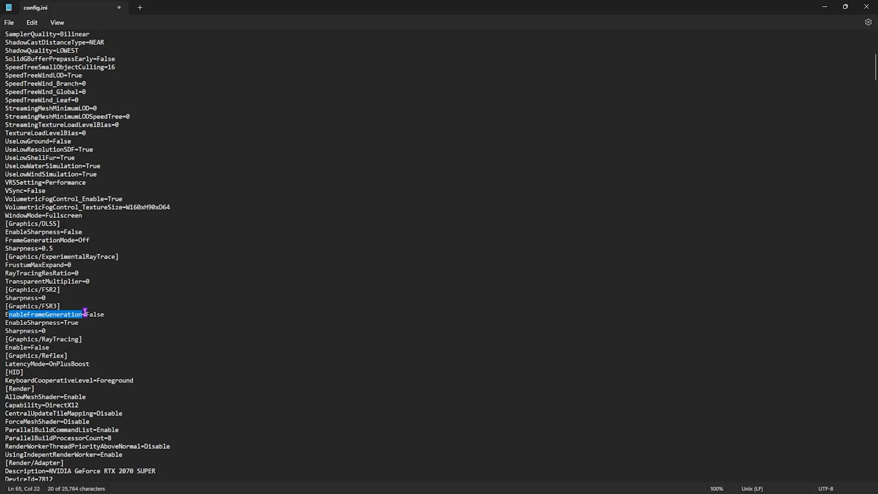
double_click(93, 314)
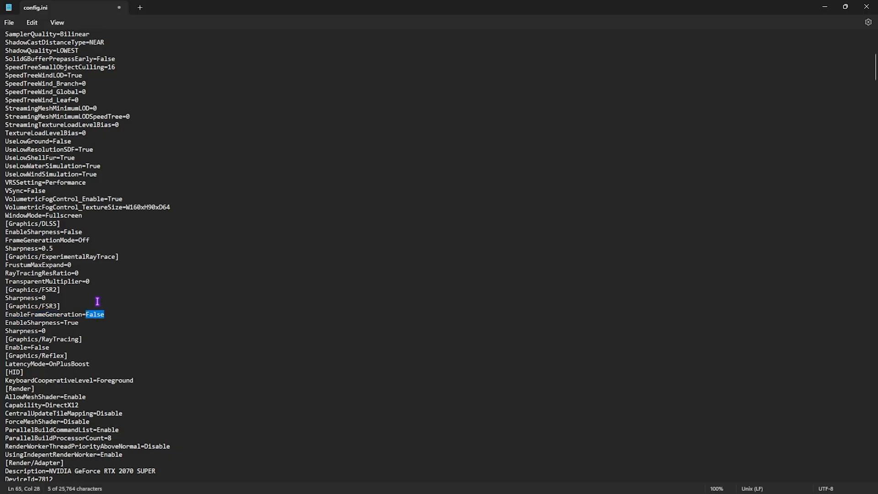
scroll(down, 3)
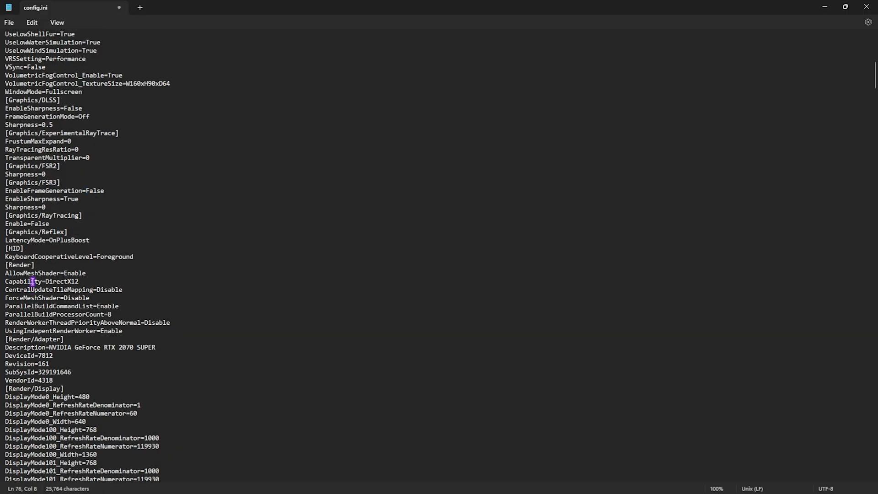
double_click(61, 282)
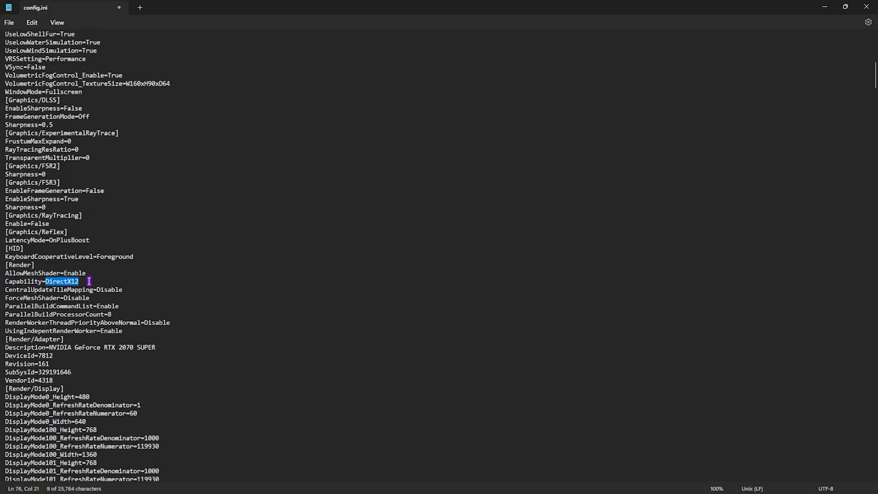
scroll(down, 3)
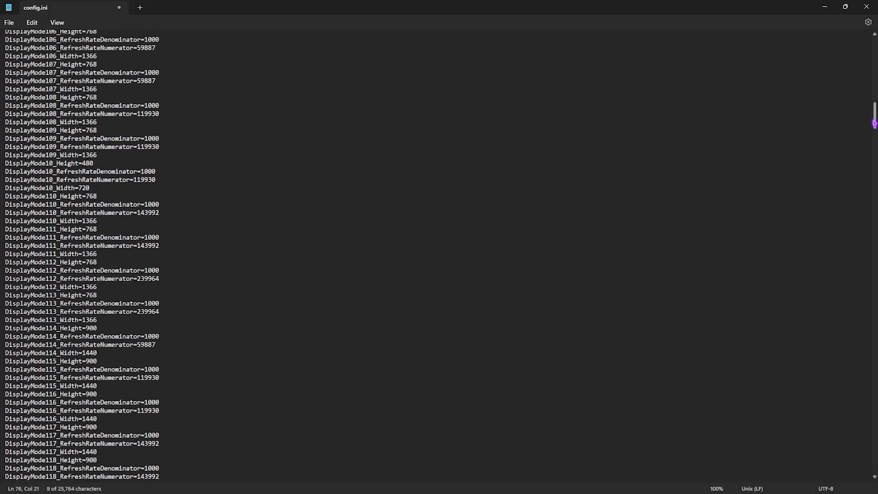
scroll(down, 3)
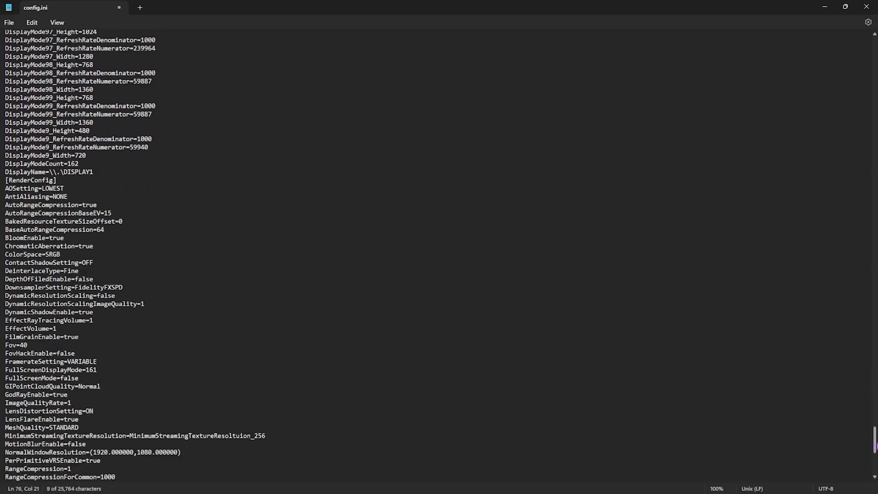
scroll(down, 3)
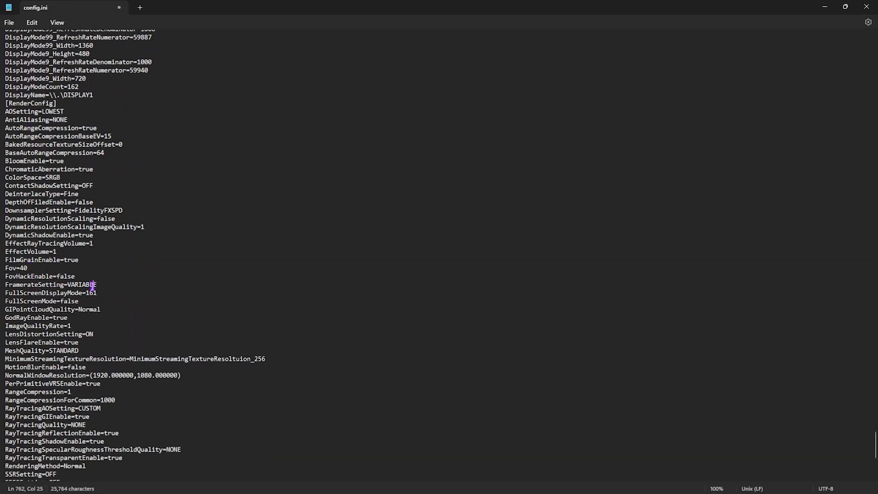
- Set BloomEnable and the ray-tracing options to false and FullScreenMode to true
double_click(55, 161)
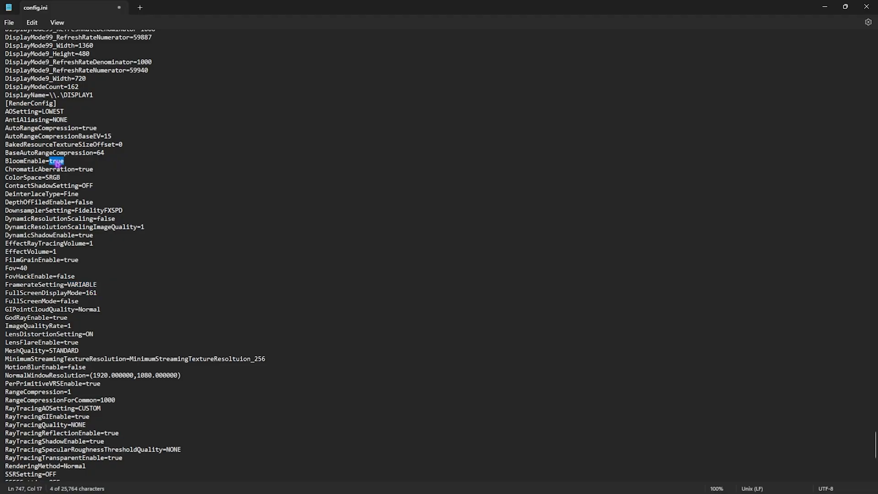
text(false)
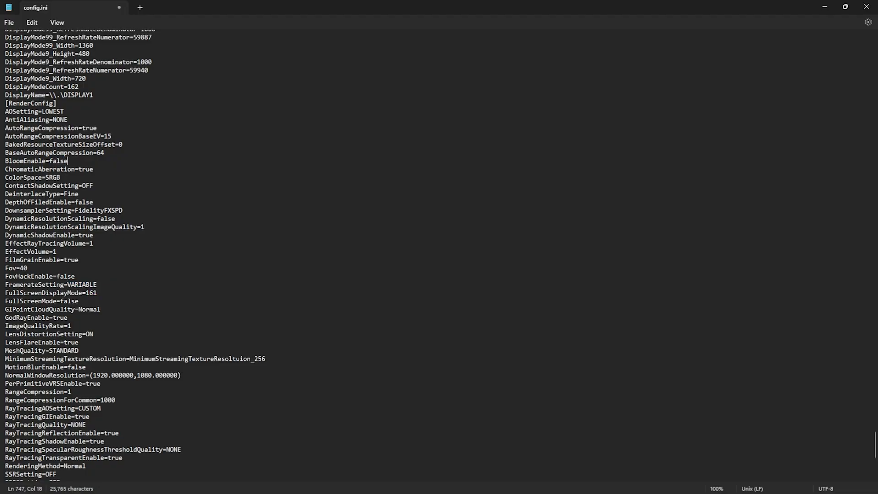
scroll(down, 3)
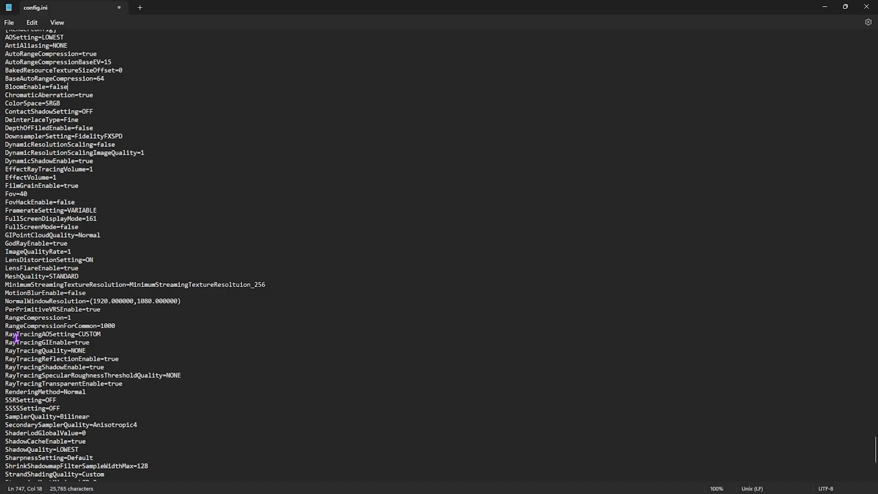
mouse_move(117, 375)
text(d)
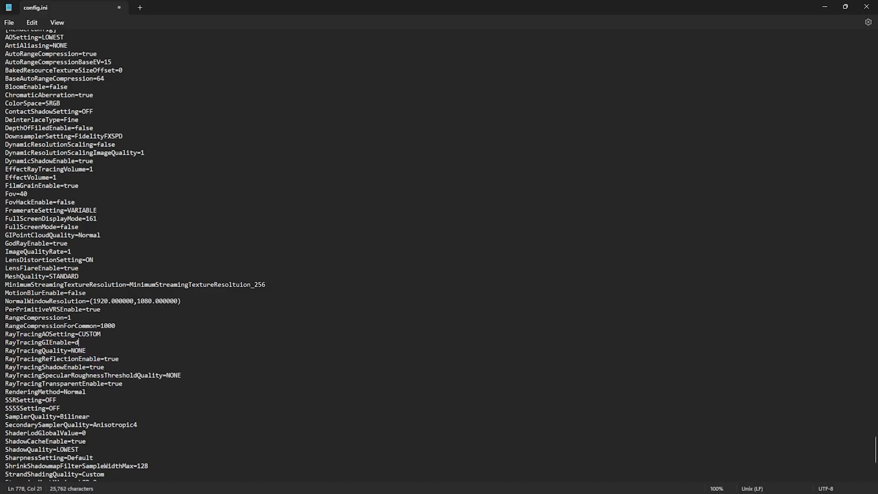
text(alse)
click(63, 358)
text(fals)
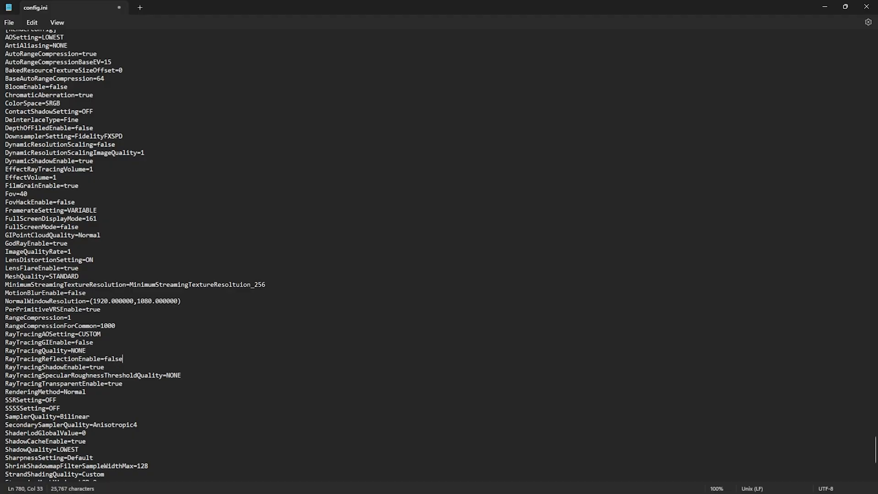
scroll(down, 3)
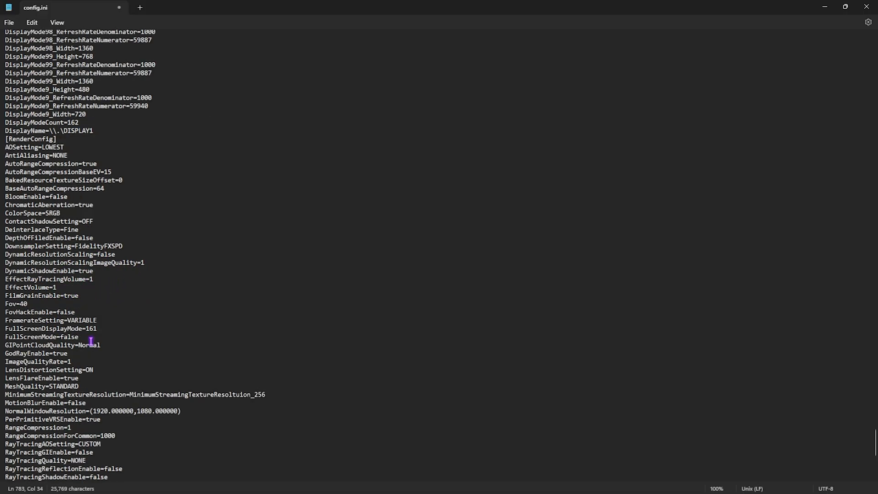
double_click(67, 337)
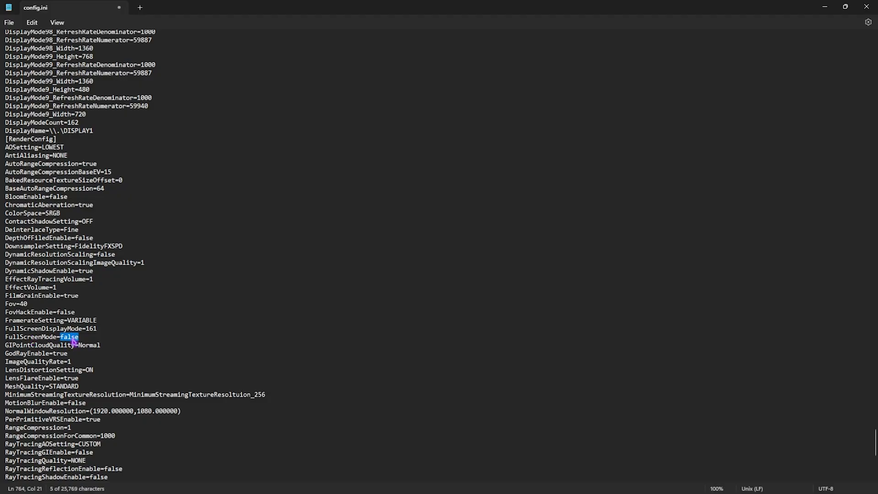
text(true)
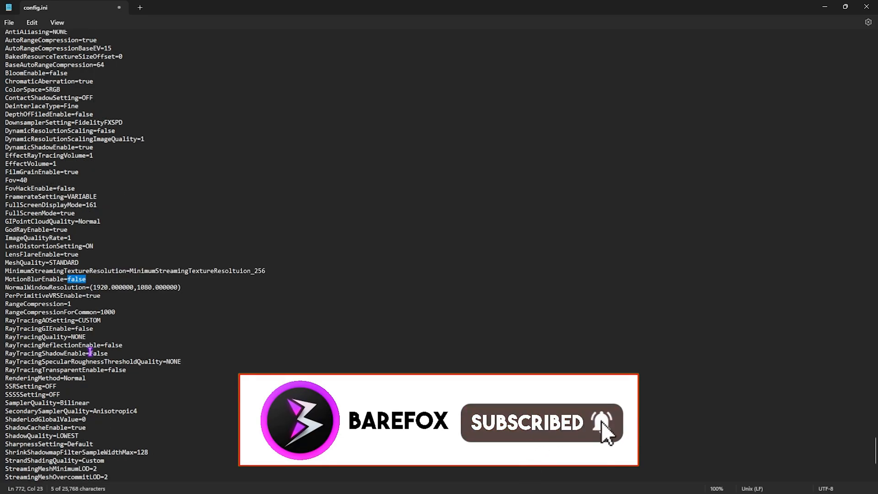
- Search 'FrameGen' to confirm FrameGenerationMode=Off and EnableFrameGeneration=False in config.ini
key(Ctrl+f)
text(F)
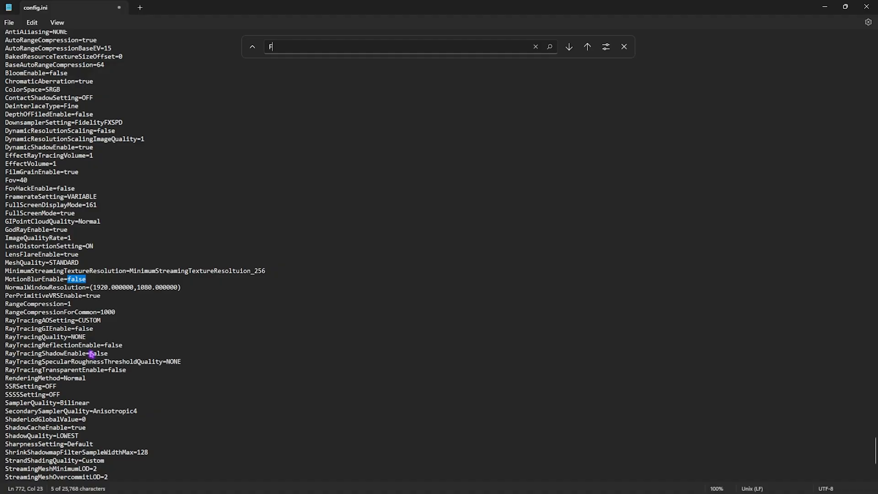
text(rameGen)
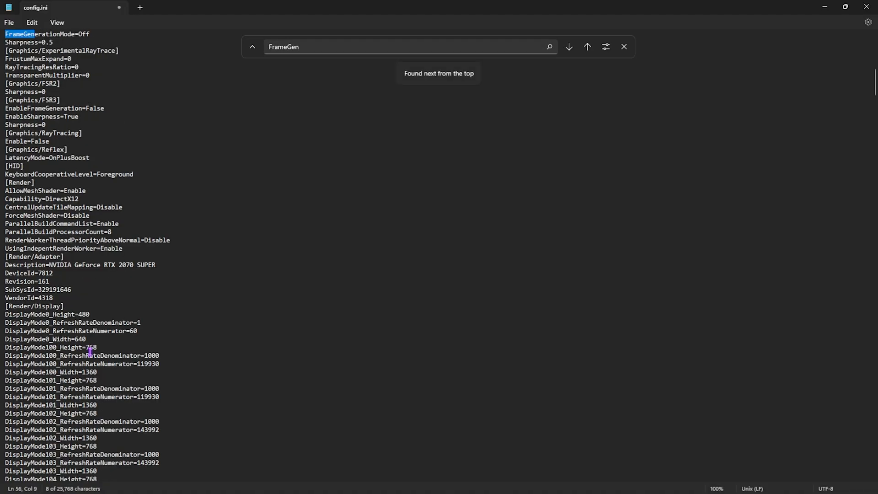
click(569, 46)
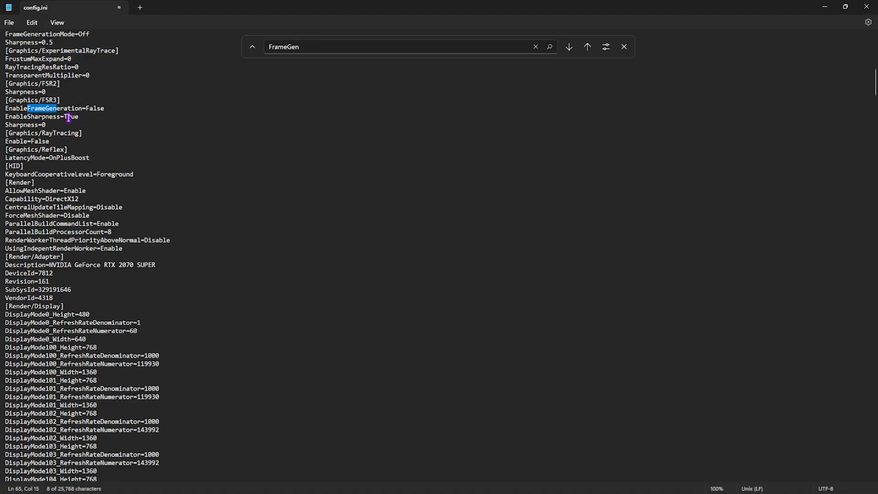
click(569, 45)
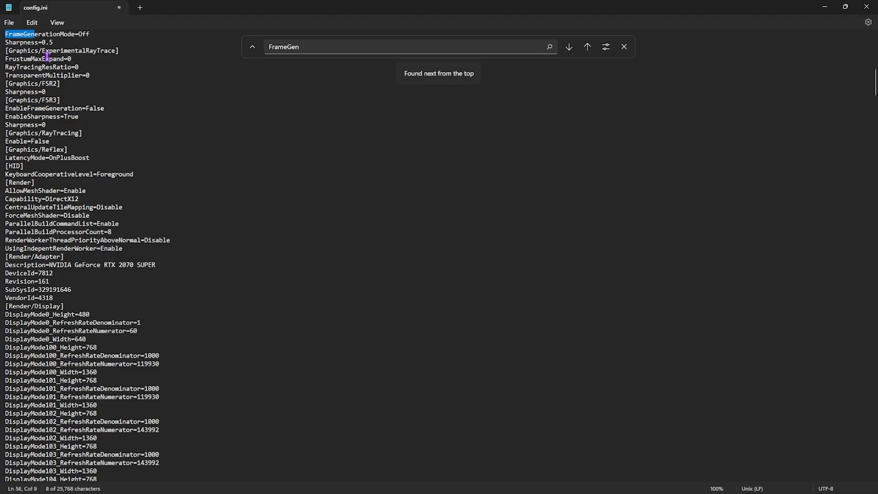
click(568, 46)
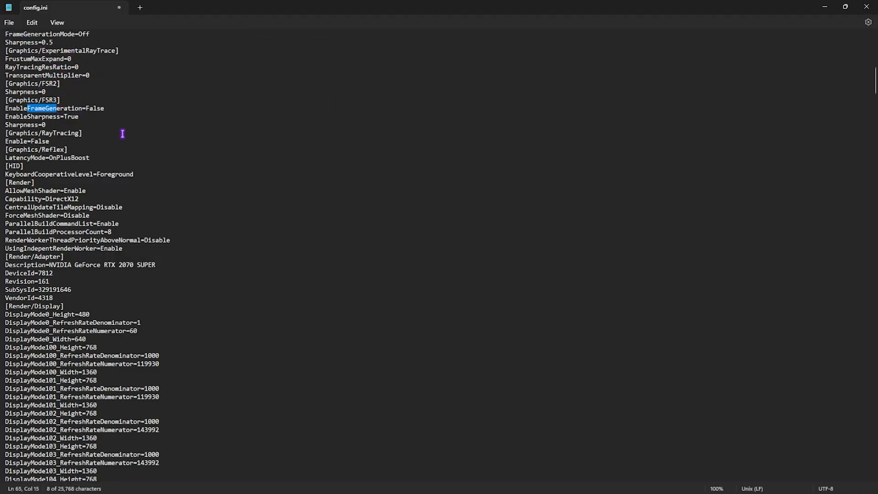
click(44, 124)
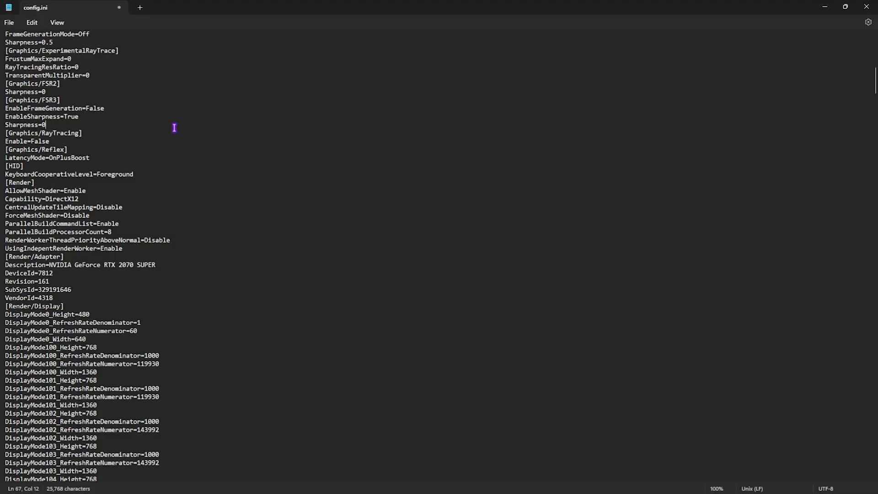
scroll(down, 3)
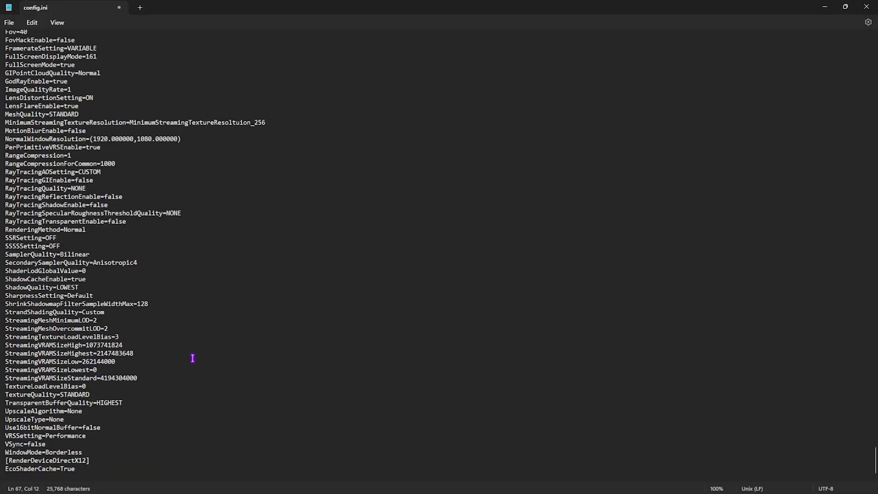
mouse_move(163, 410)
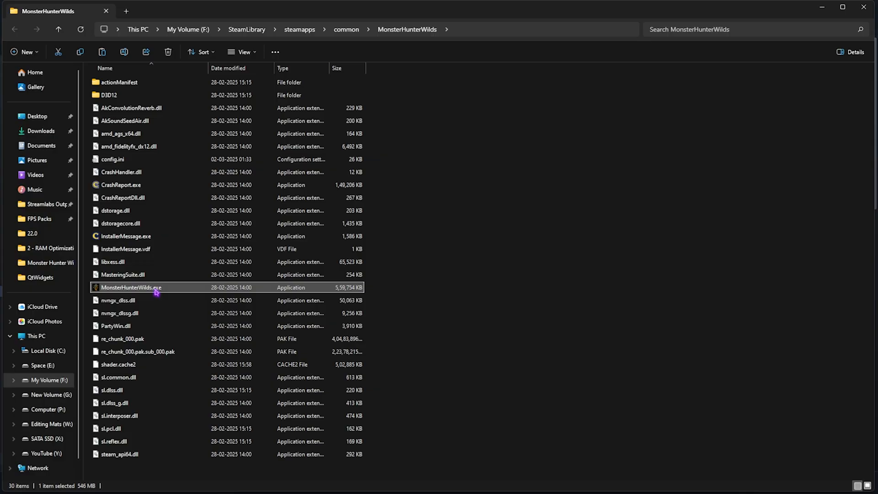
mouse_move(184, 234)
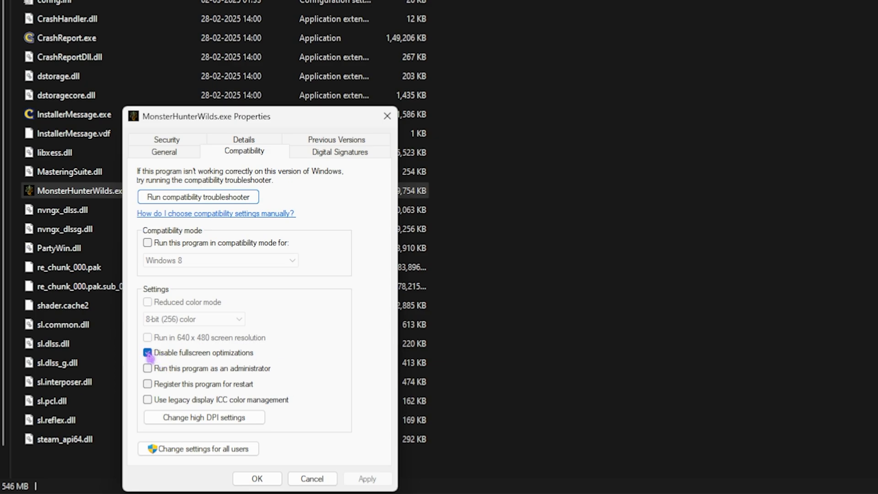
- Set MonsterHunterWilds.exe to disable fullscreen optimizations and always run as administrator
click(147, 368)
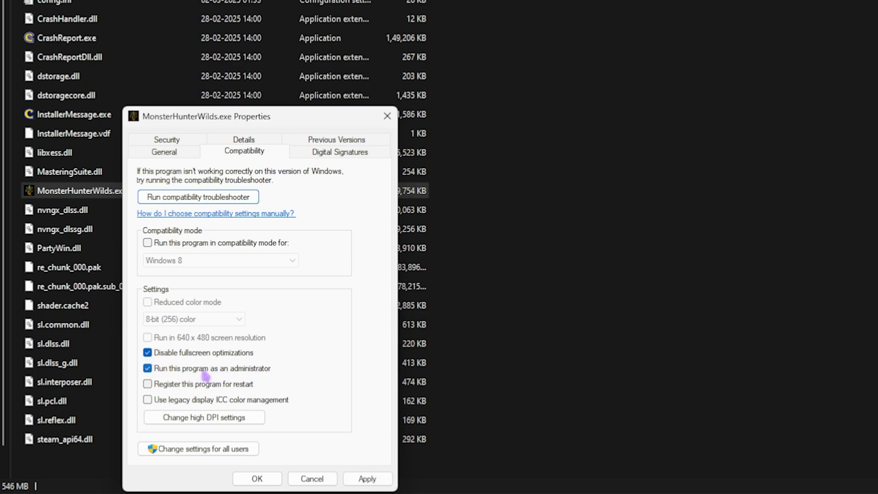
mouse_move(326, 453)
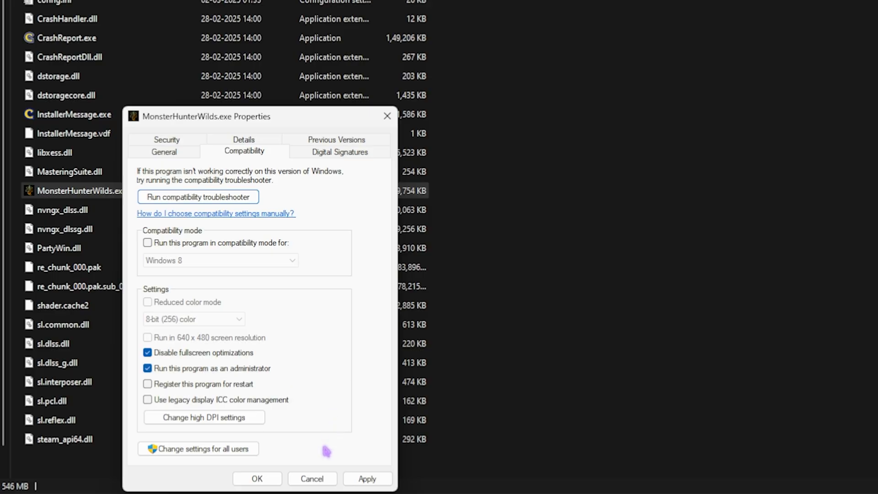
mouse_move(222, 384)
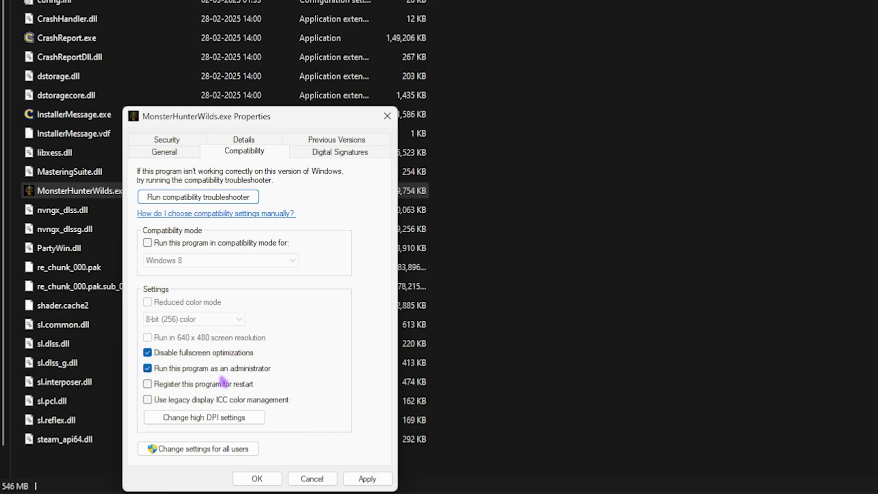
click(147, 243)
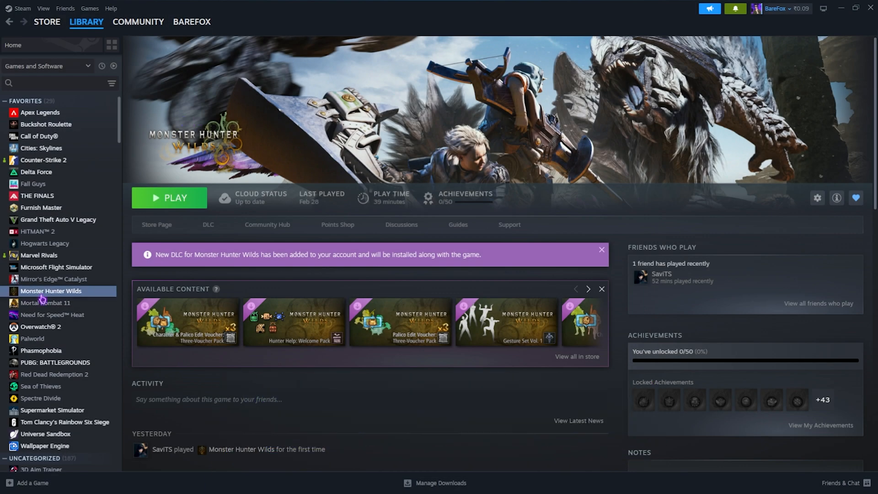
- Show Monster Hunter Wilds' Installed Files properties with the verify-integrity option
right_click(50, 291)
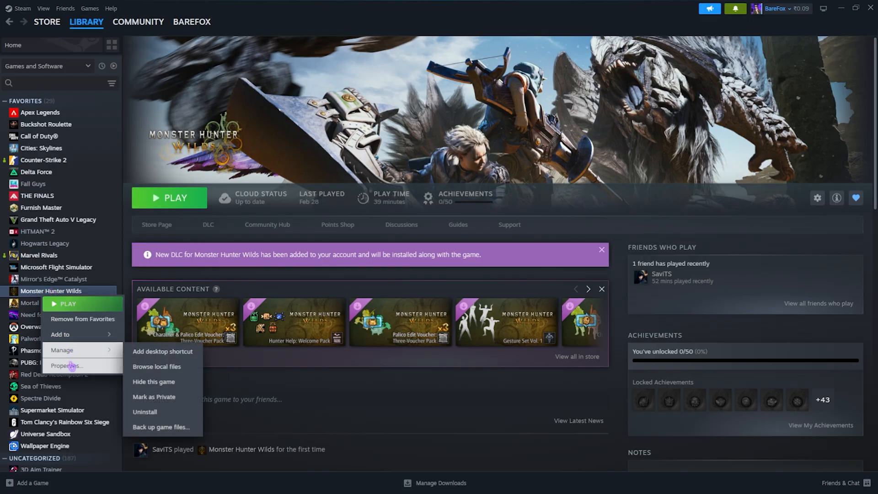
click(66, 366)
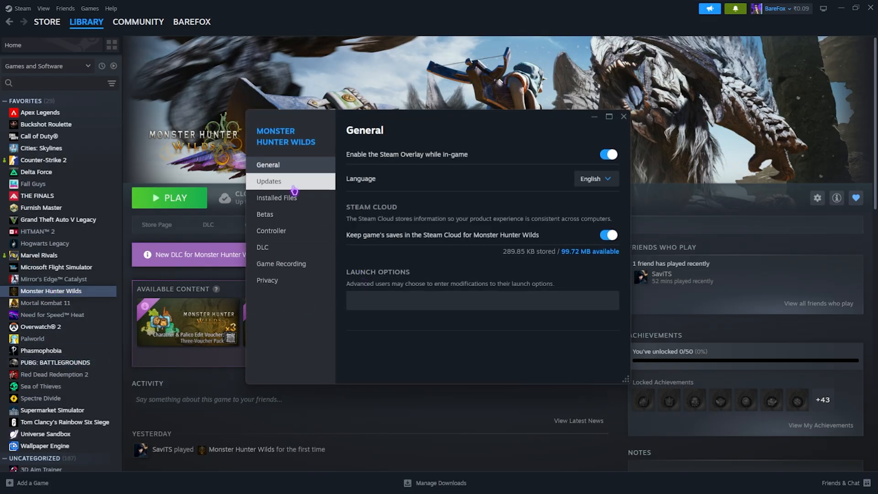
click(276, 197)
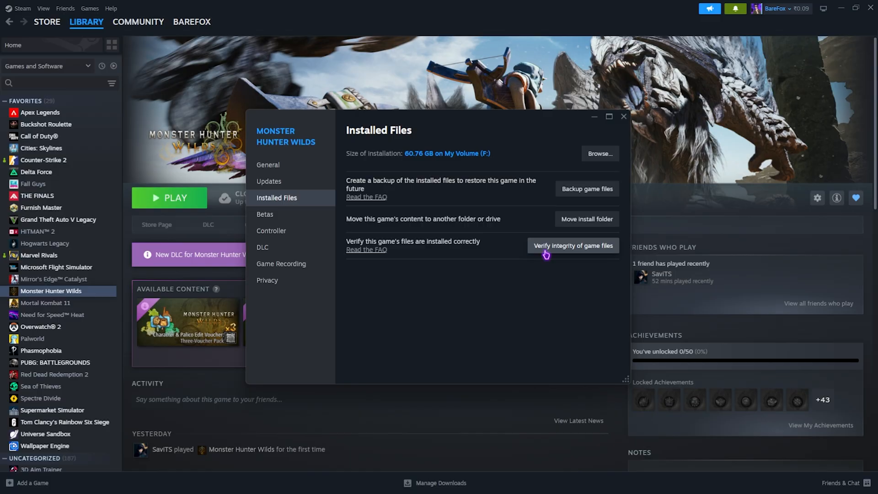
mouse_move(547, 186)
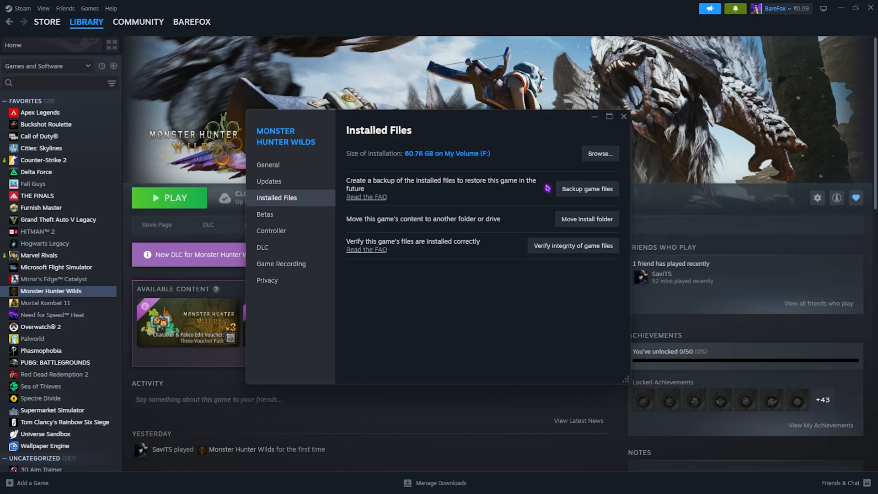
- View the DLC list showing the 70.15 GB High Resolution Texture Pack not installed
click(263, 247)
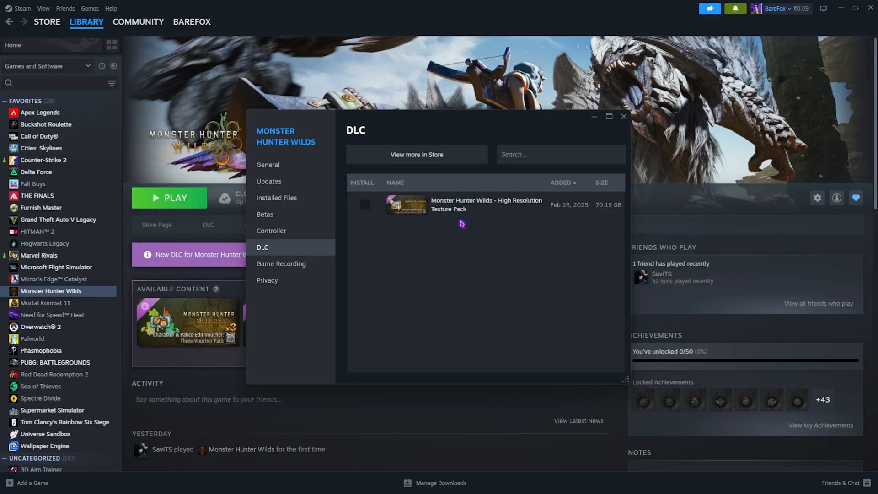
mouse_move(448, 212)
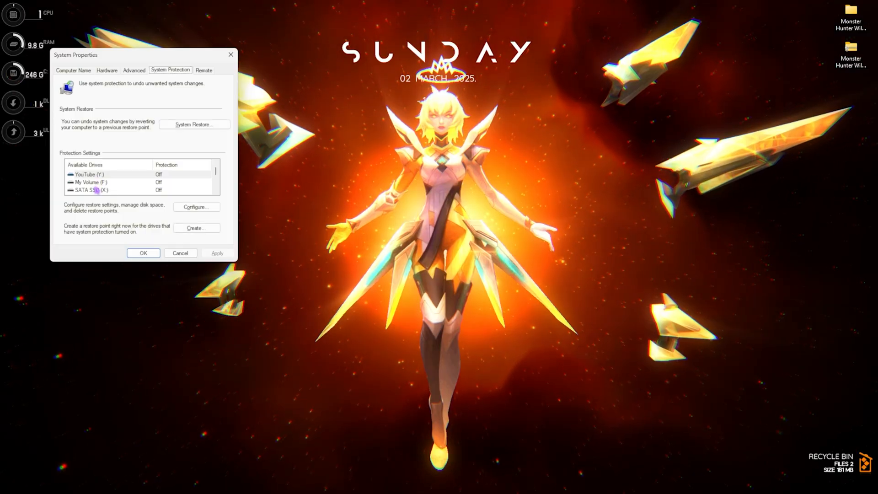
- Create a described system restore point and dismiss the success message
click(196, 228)
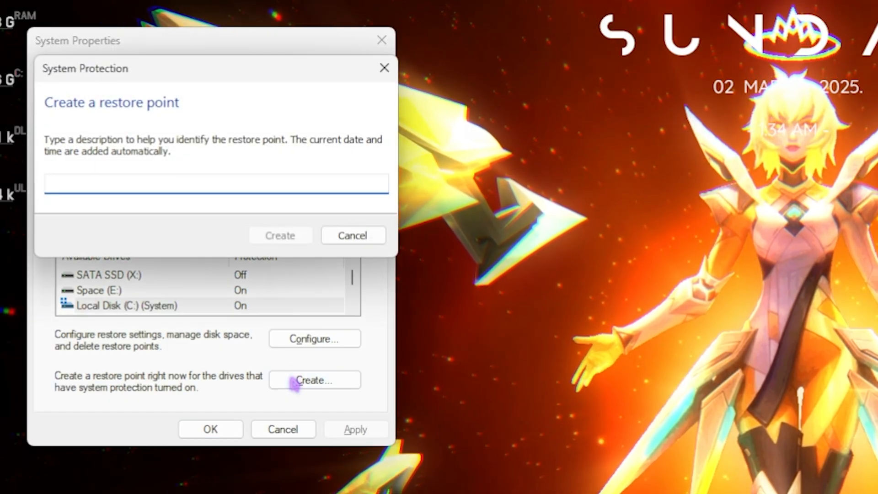
click(280, 235)
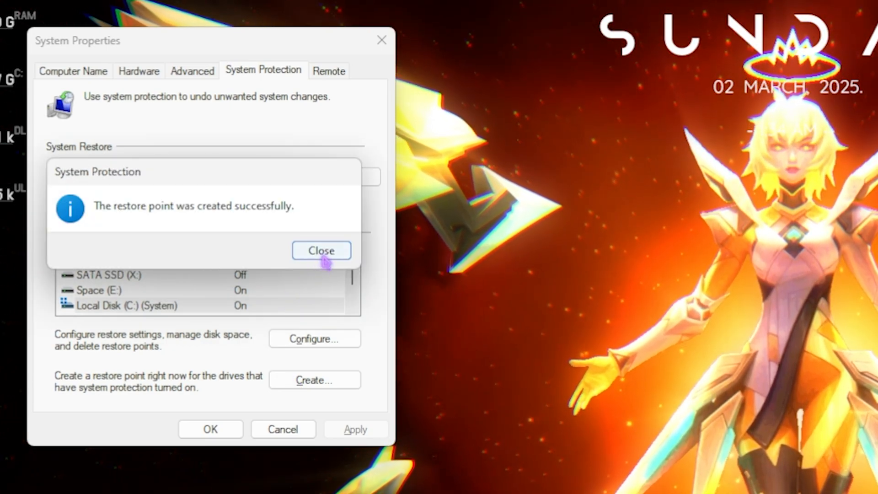
click(321, 250)
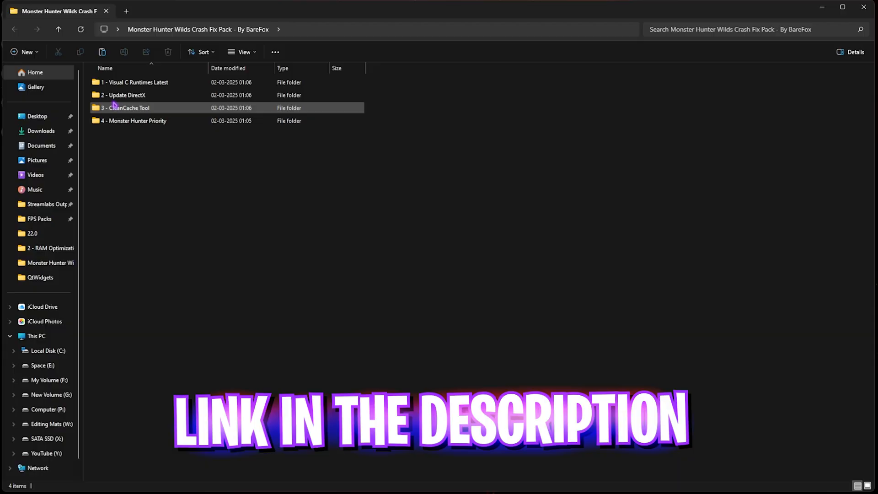
mouse_move(114, 107)
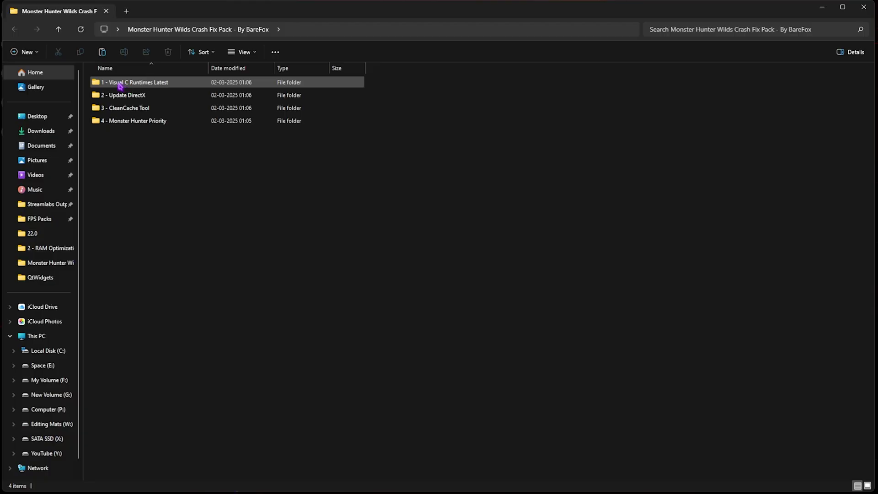
- Run install_all.bat in '1 - Visual C Runtimes Latest' and return to the fix pack folder
double_click(132, 83)
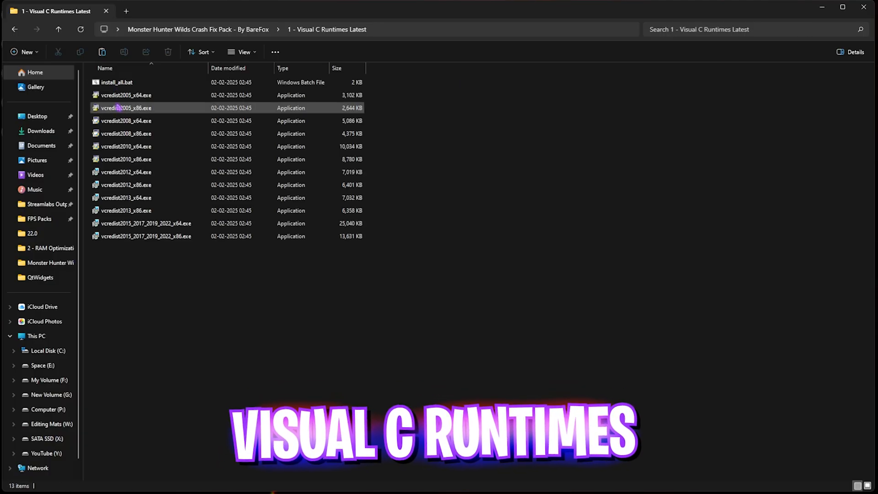
mouse_move(121, 85)
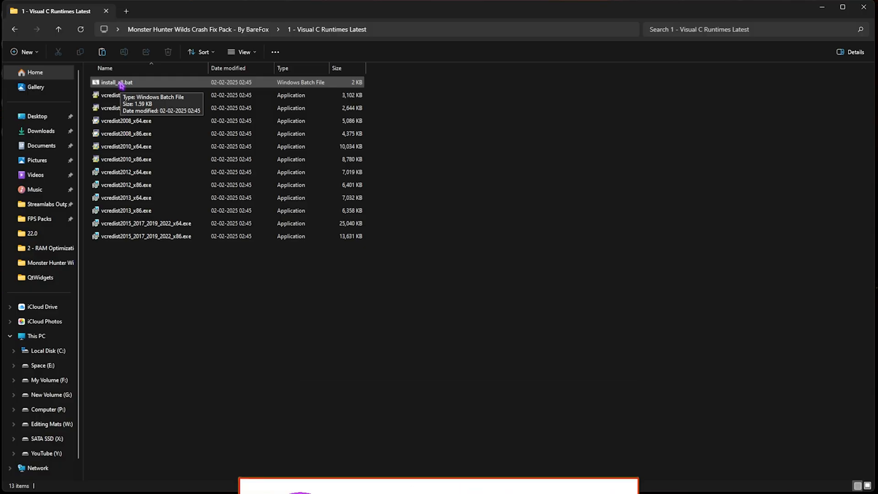
right_click(117, 83)
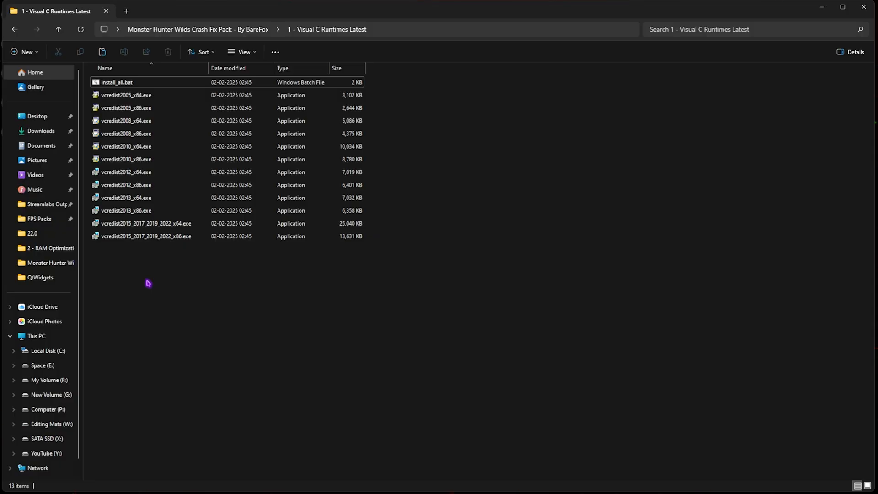
click(126, 134)
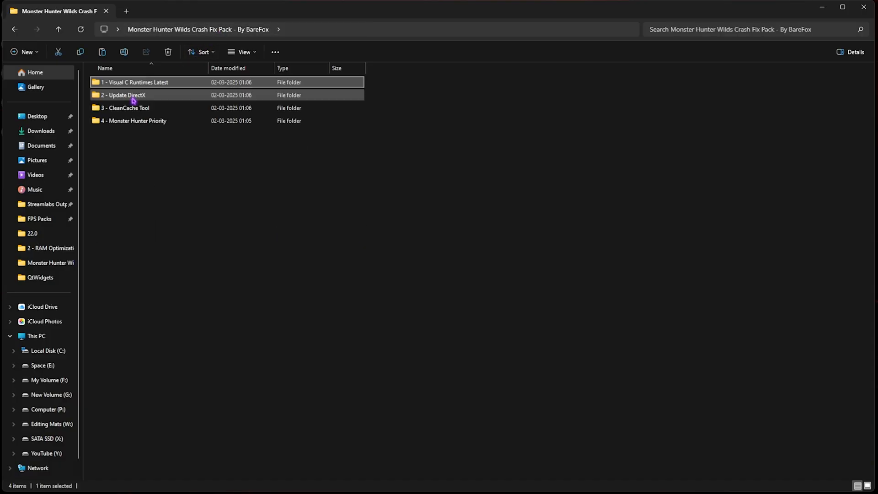
- Launch the DirectX installer from the '2 - Update DirectX' folder
double_click(123, 95)
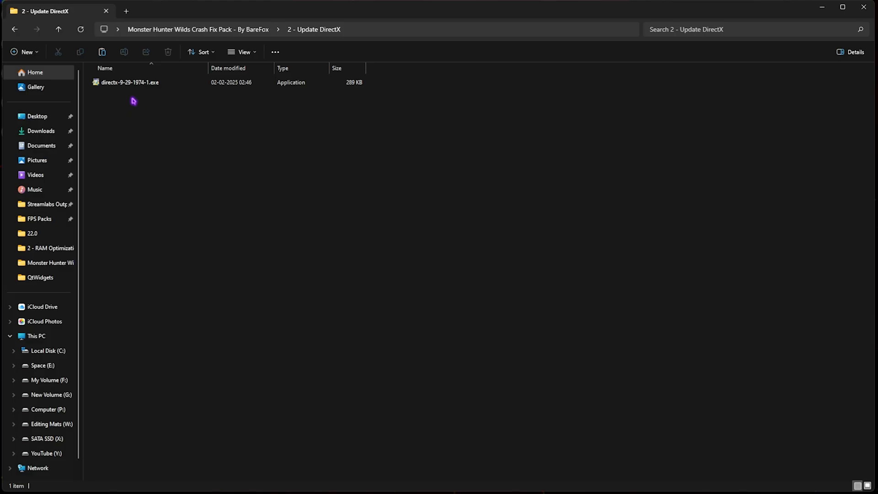
click(129, 82)
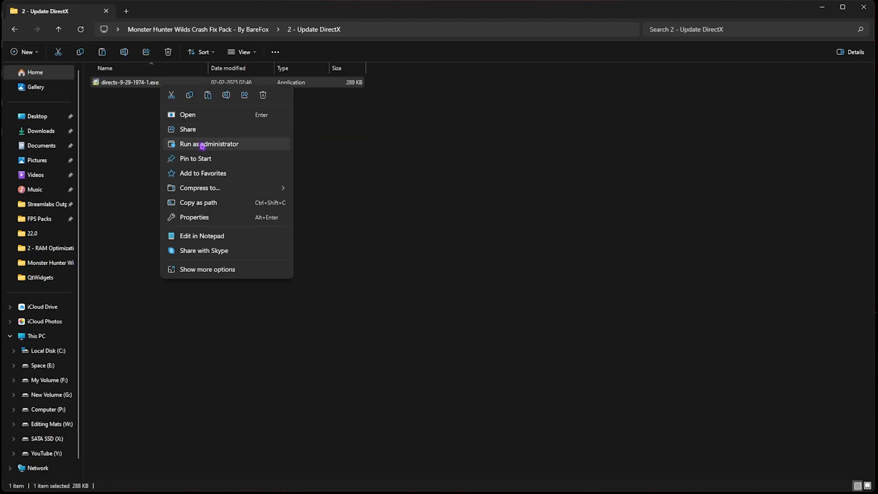
click(208, 143)
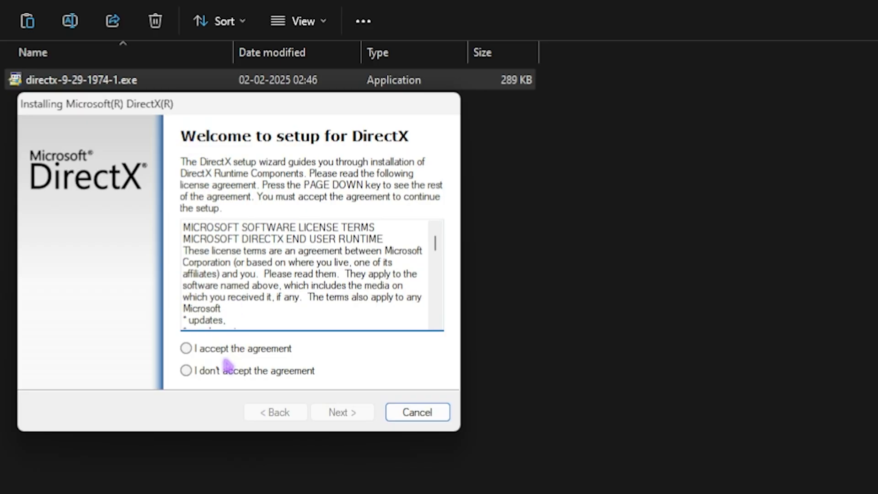
- Accept the licence, skip the Bing Bar, and finish DirectX setup reporting an equivalent version installed
click(186, 348)
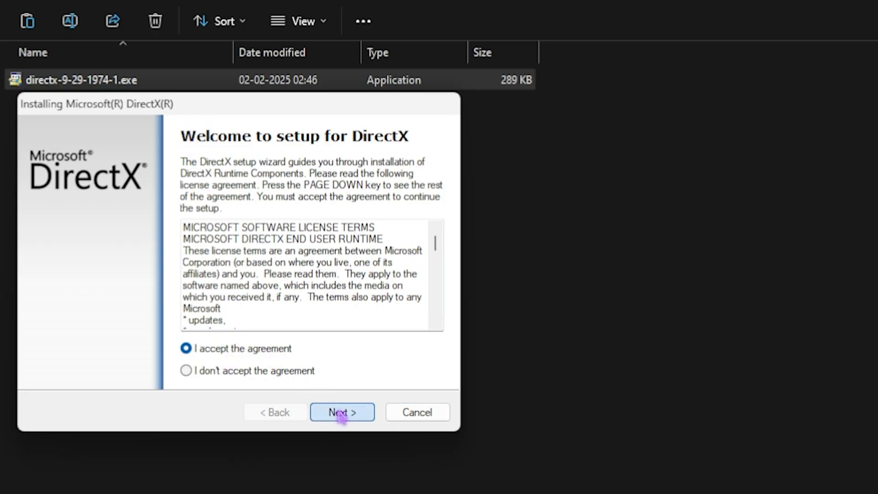
click(342, 411)
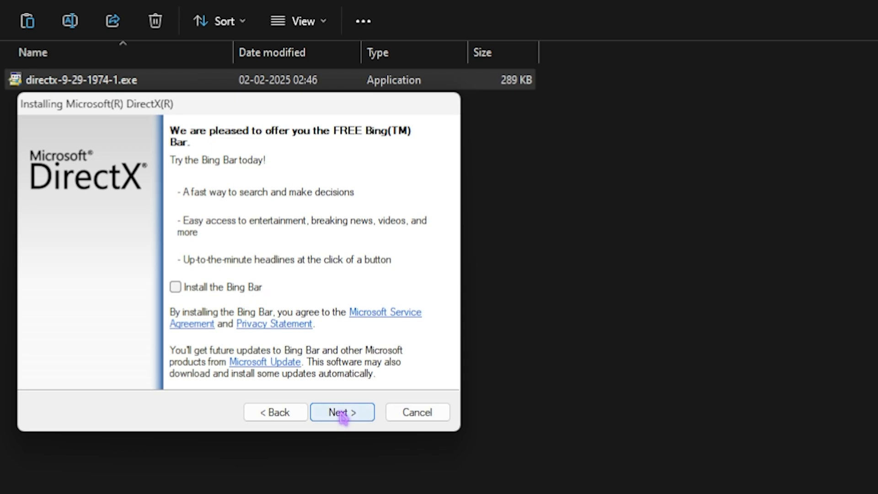
click(342, 411)
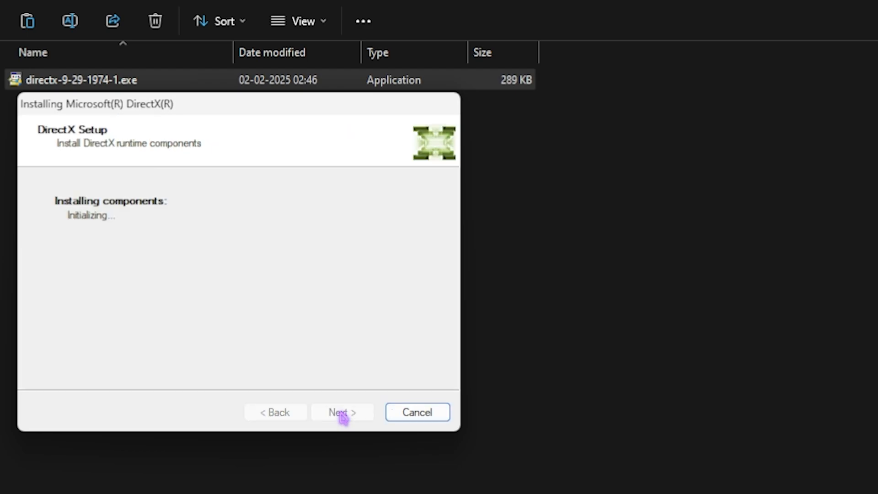
mouse_move(687, 373)
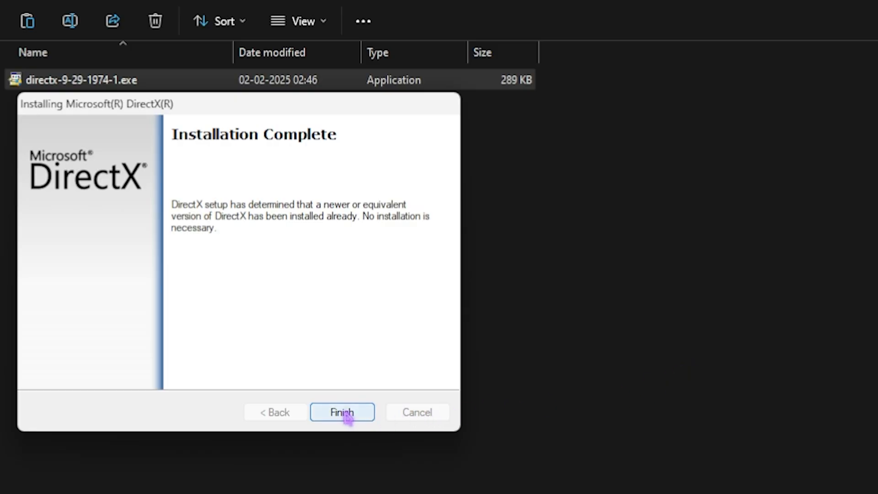
click(342, 411)
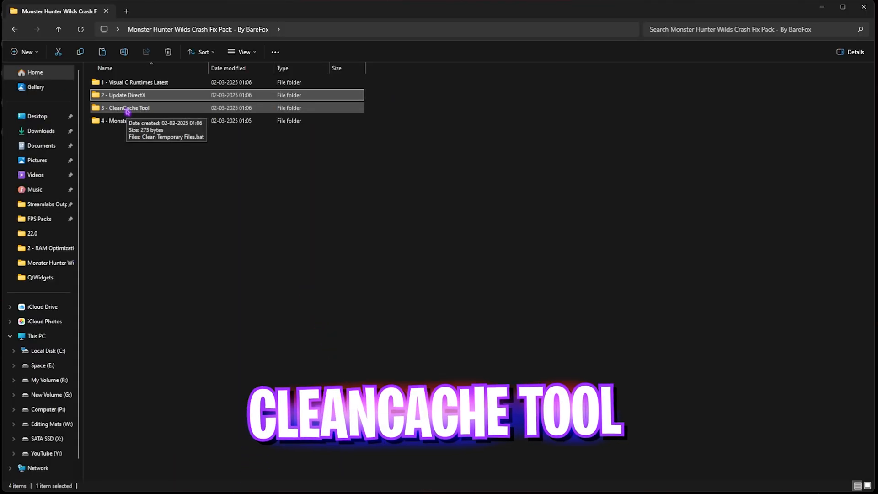
- Run 'Clean Temporary Files.bat' from '3 - CleanCache Tool' as administrator and confirm deleting temp files
double_click(121, 108)
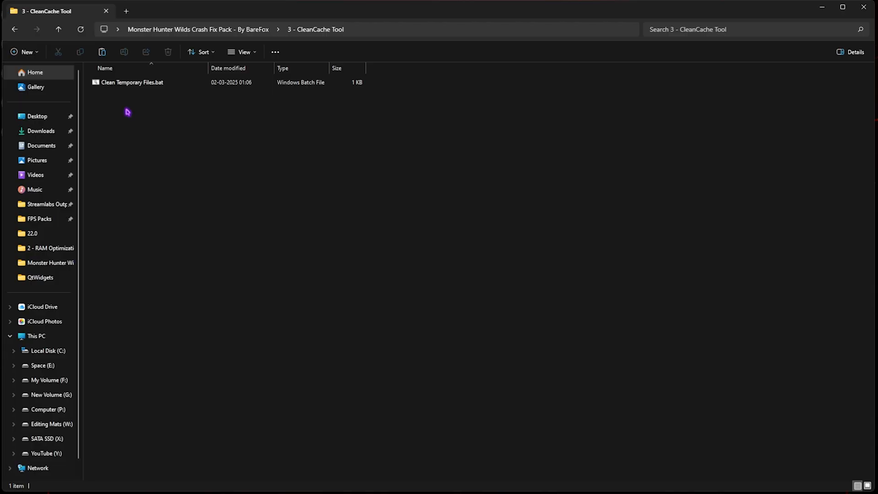
mouse_move(141, 91)
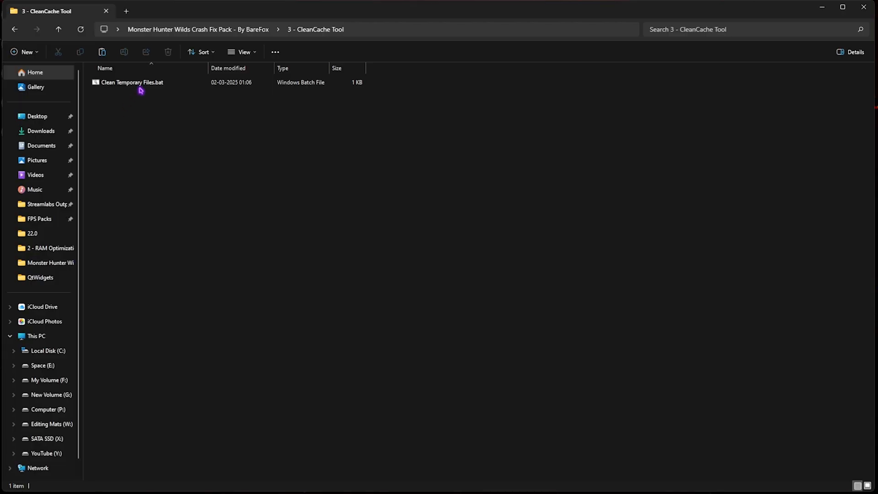
mouse_move(146, 82)
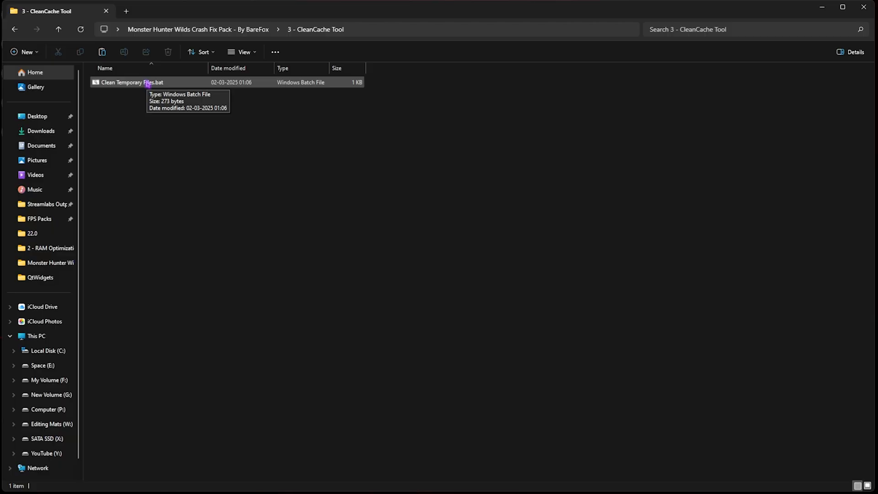
click(148, 83)
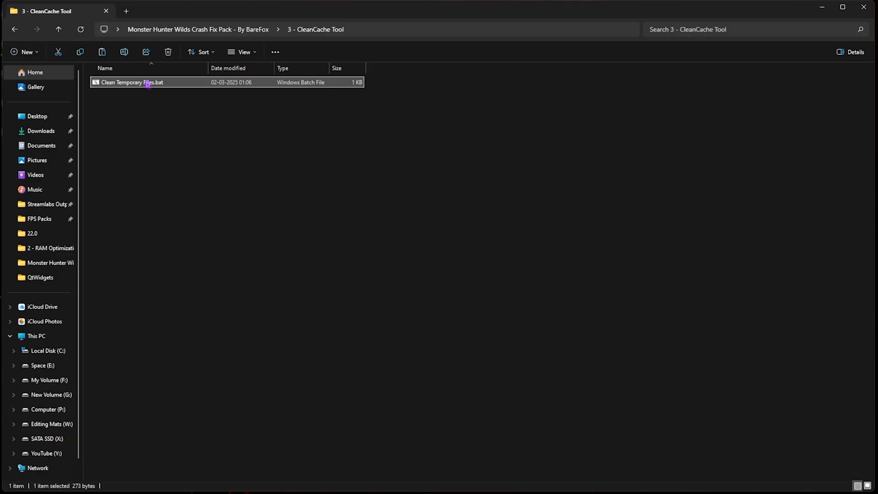
right_click(132, 82)
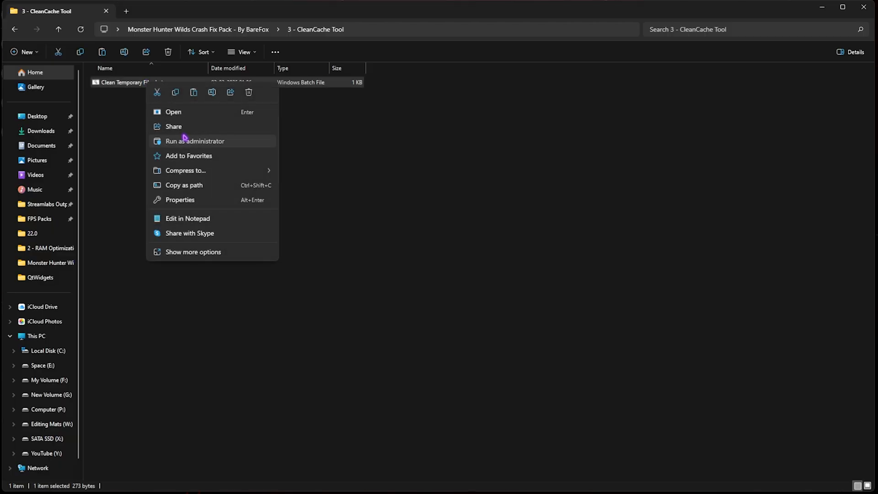
click(194, 140)
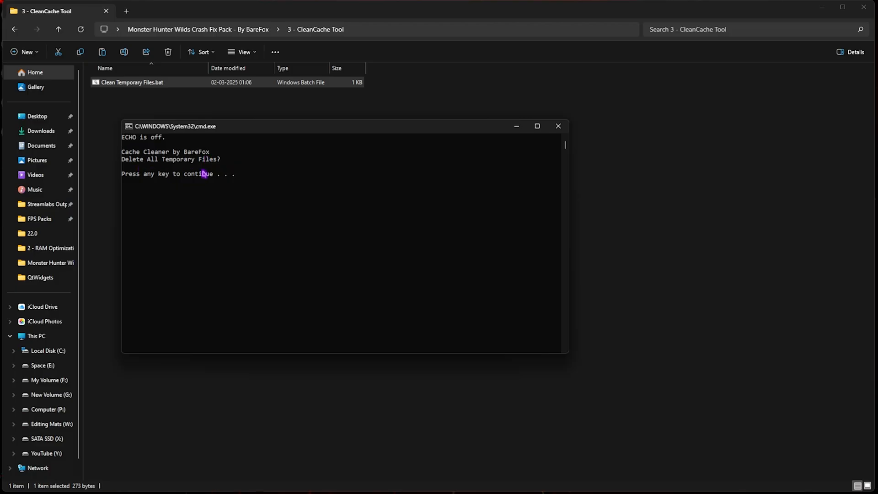
mouse_move(290, 174)
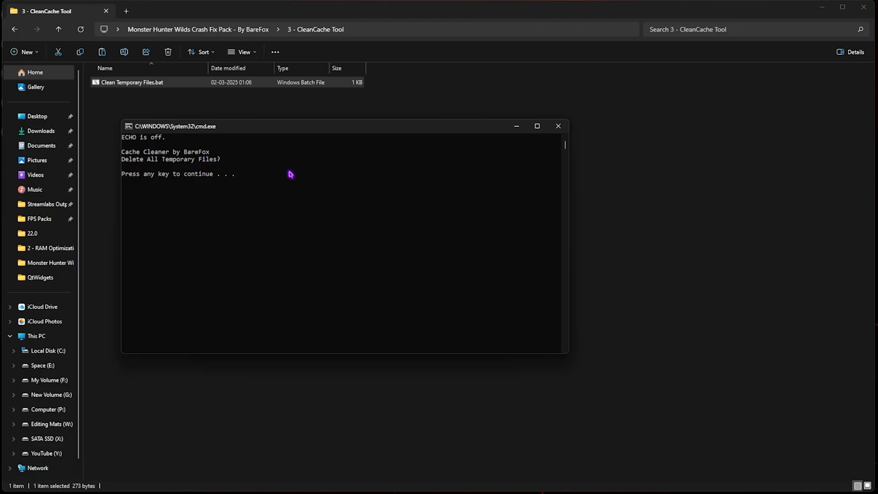
key(enter)
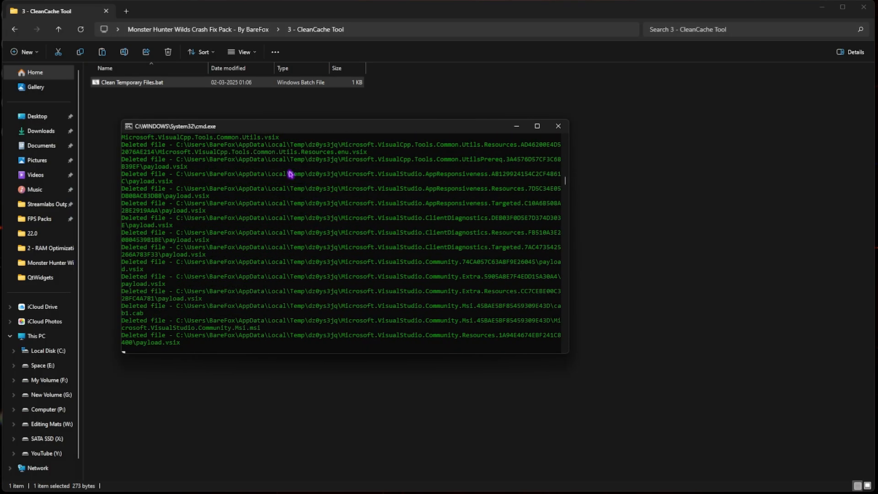
click(557, 125)
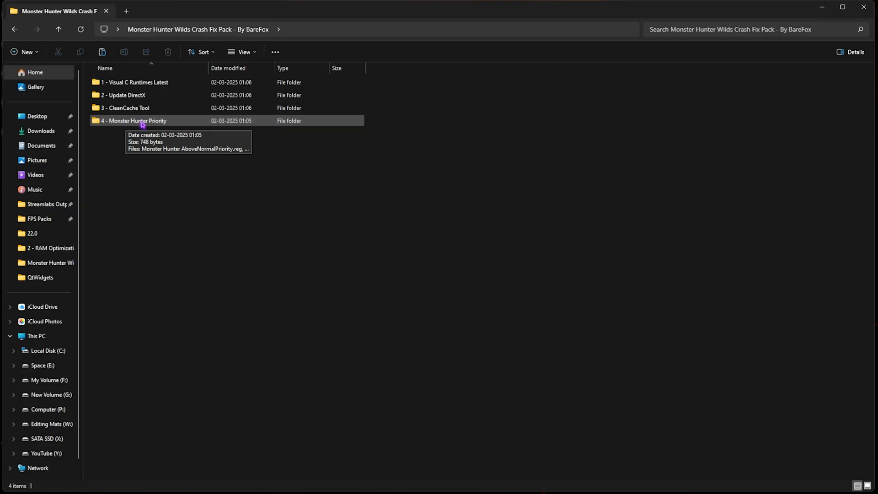
- Review 'Monster Hunter HighPriority.reg' in Notepad, confirming CpuPriorityClass dword 00000003
double_click(134, 120)
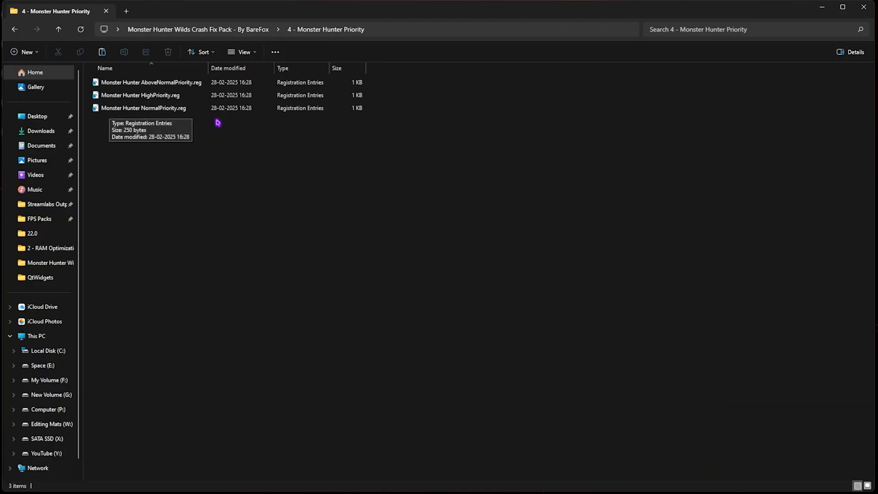
click(139, 95)
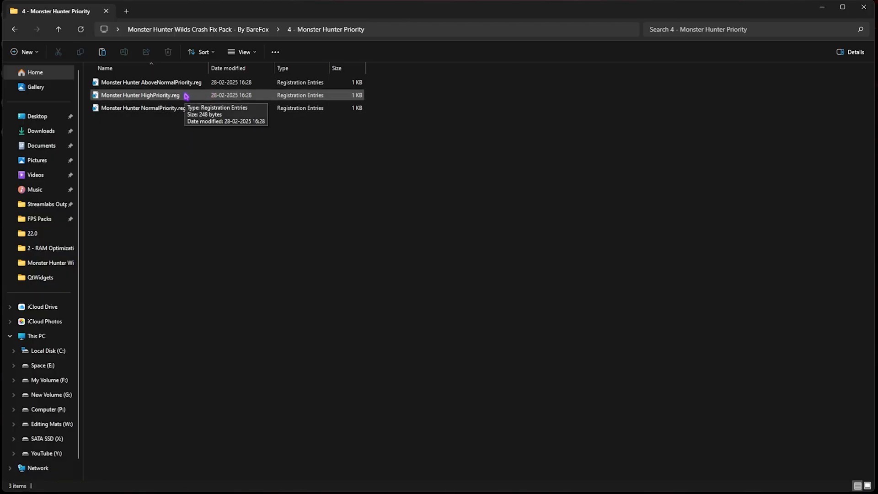
double_click(139, 95)
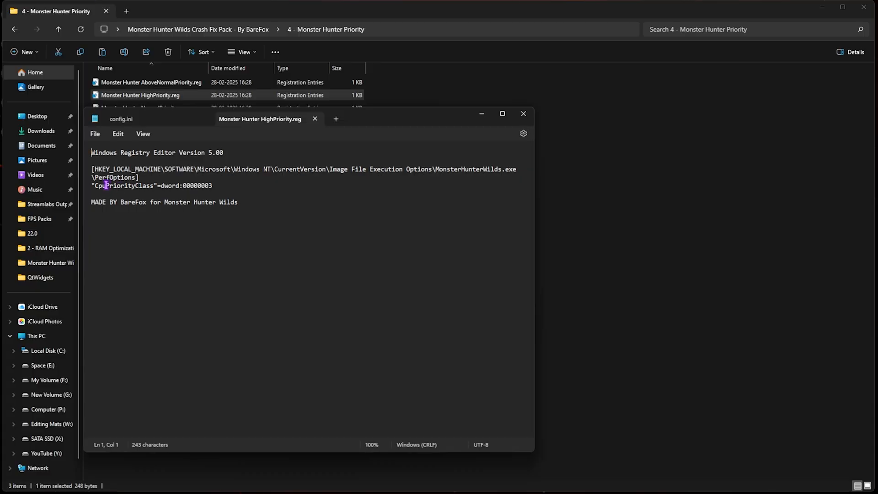
double_click(197, 186)
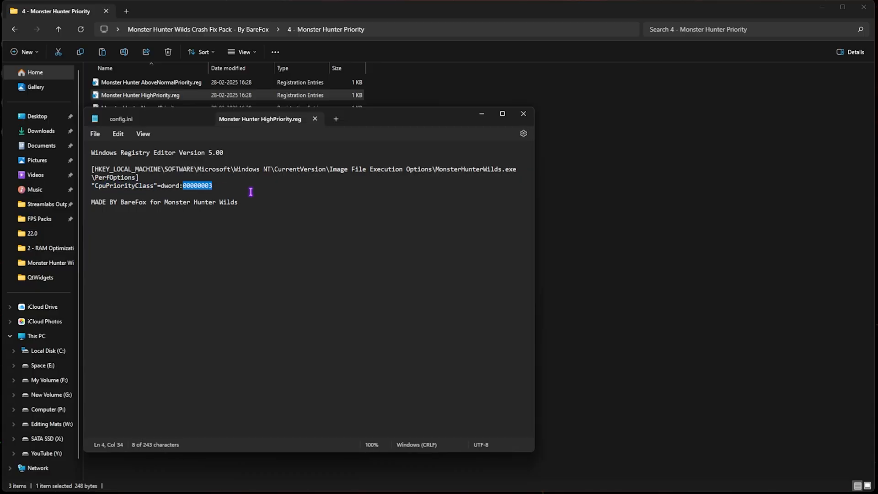
mouse_move(250, 186)
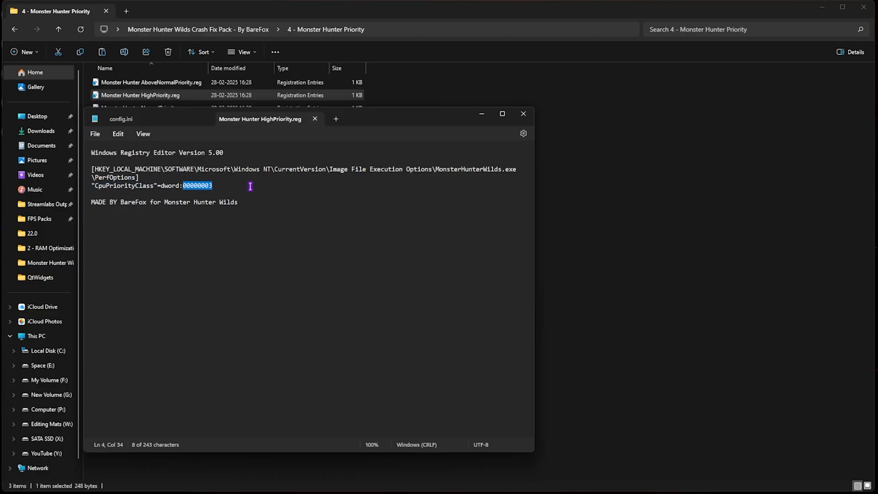
- Close Notepad and the File Explorer window
click(523, 114)
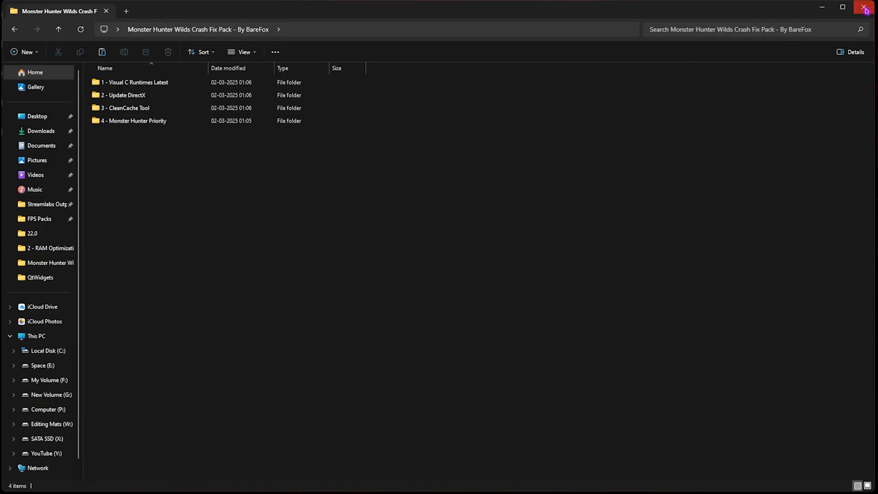
click(863, 7)
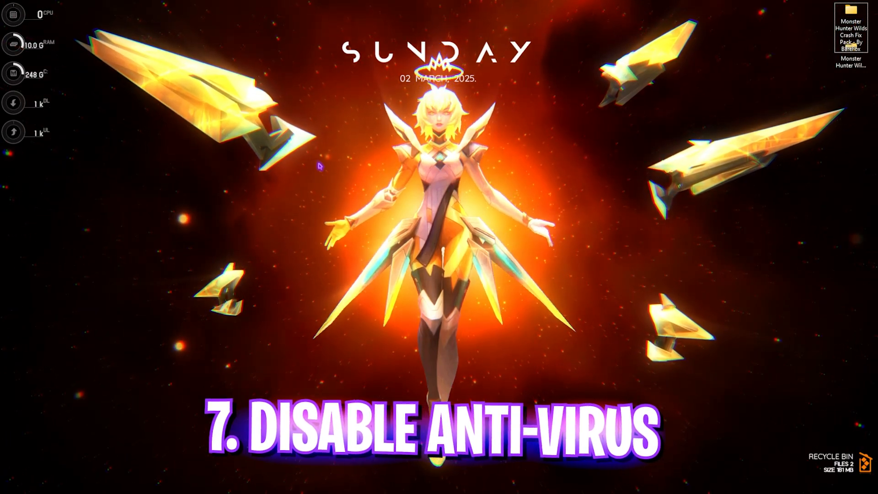
- Search Start for Windows Security and open its Virus & threat protection settings
click(305, 483)
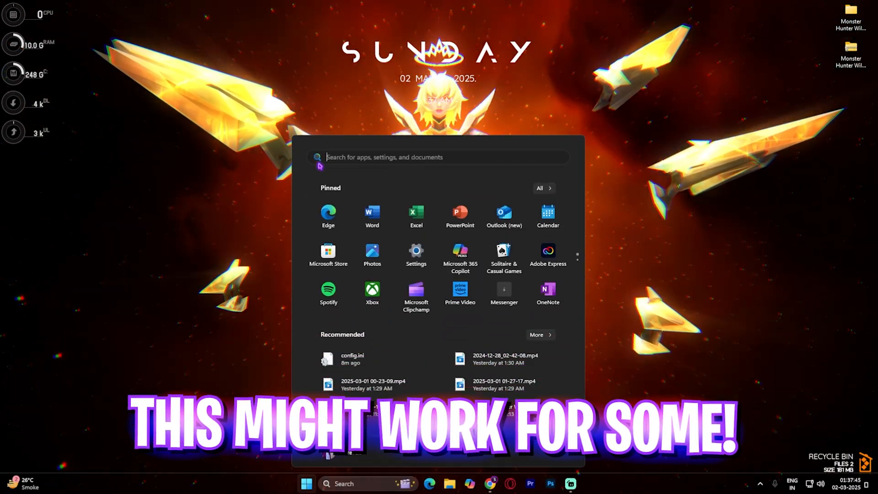
text(windows fd)
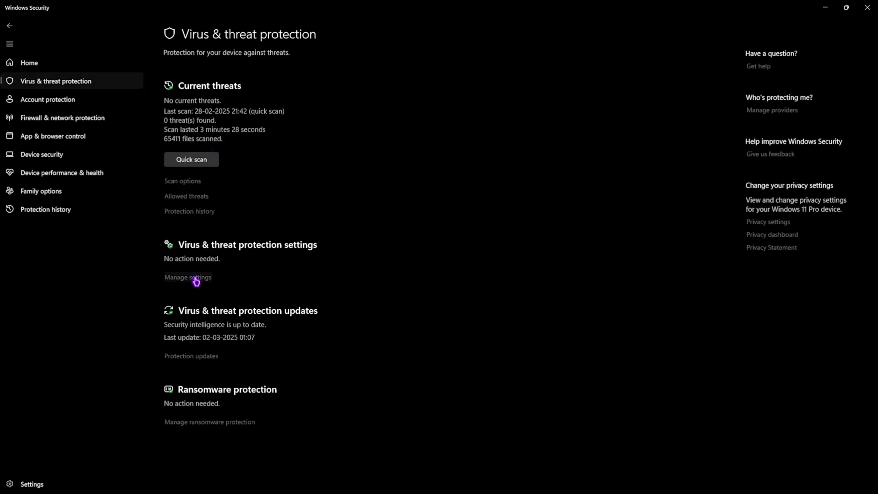
click(187, 277)
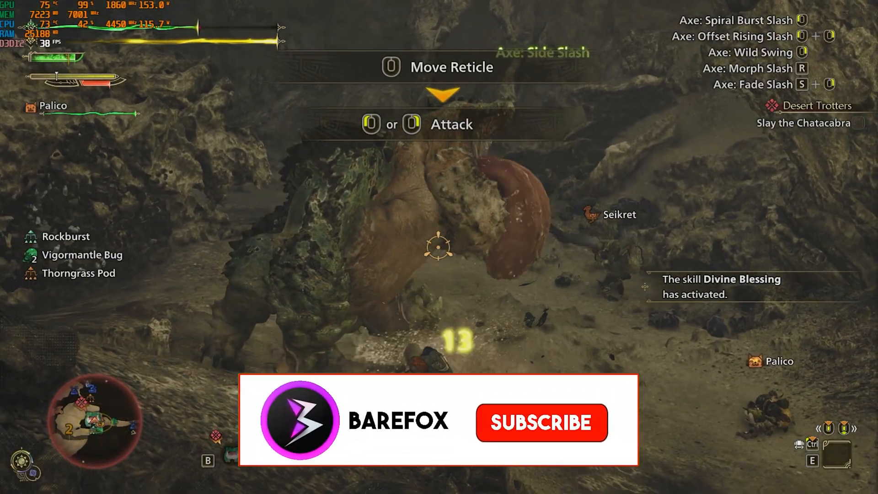
click(538, 422)
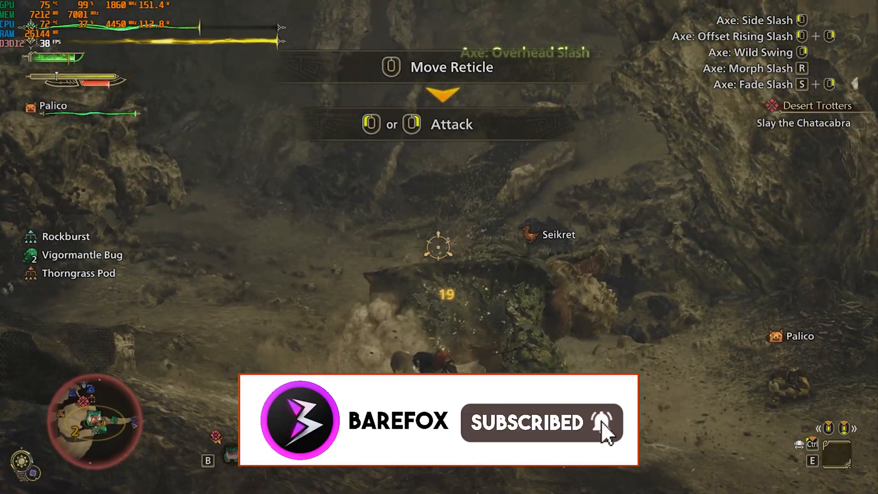